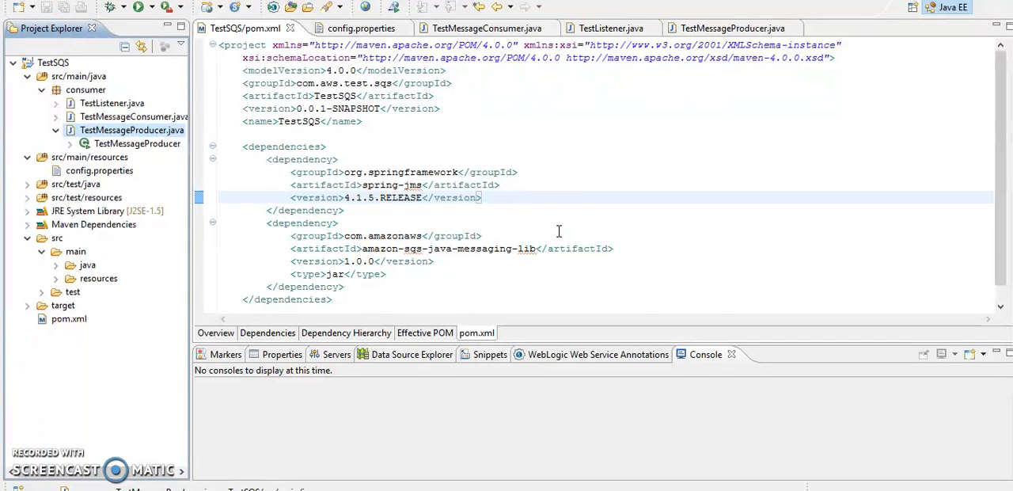
mouse_move(568, 227)
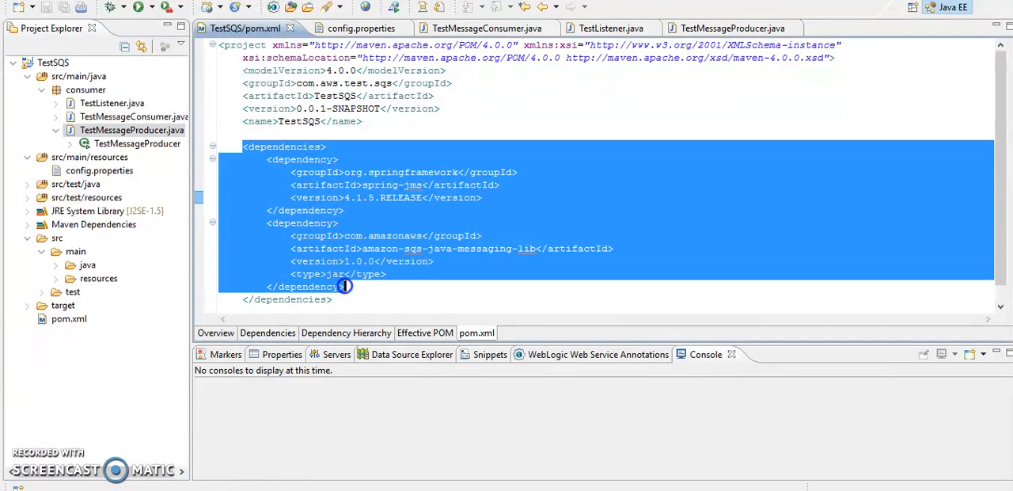
Review TestMessageConsumer's SQS connection code, then bring up the TestListener class
left_click(383, 197)
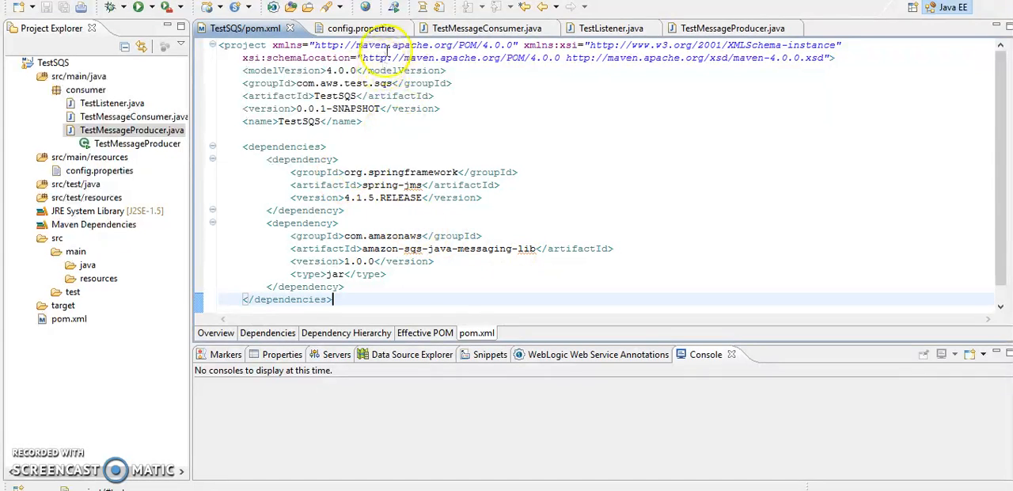
left_click(475, 27)
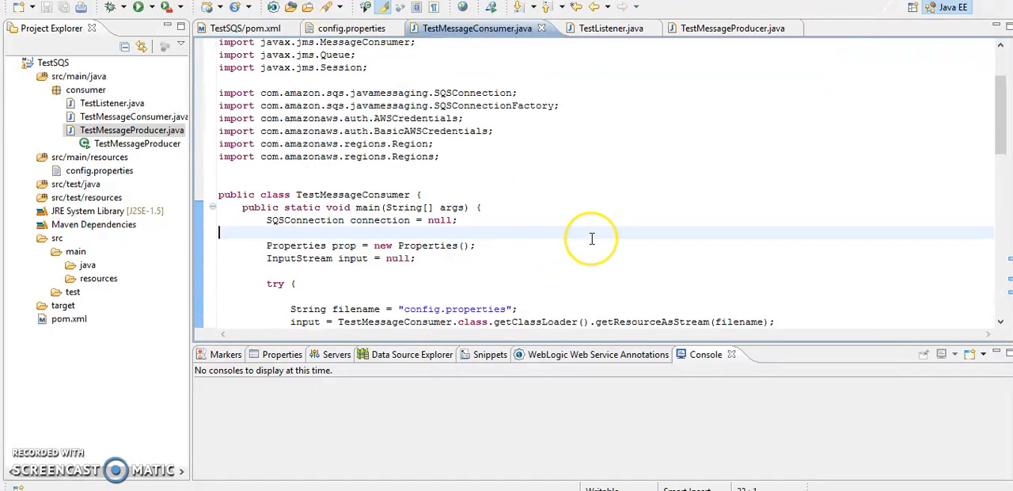
scroll("down", 3)
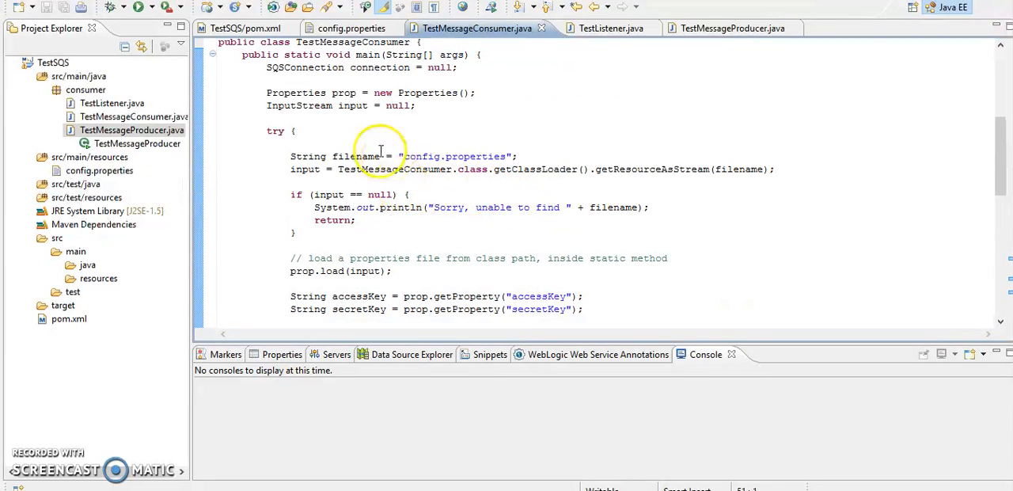
mouse_move(457, 196)
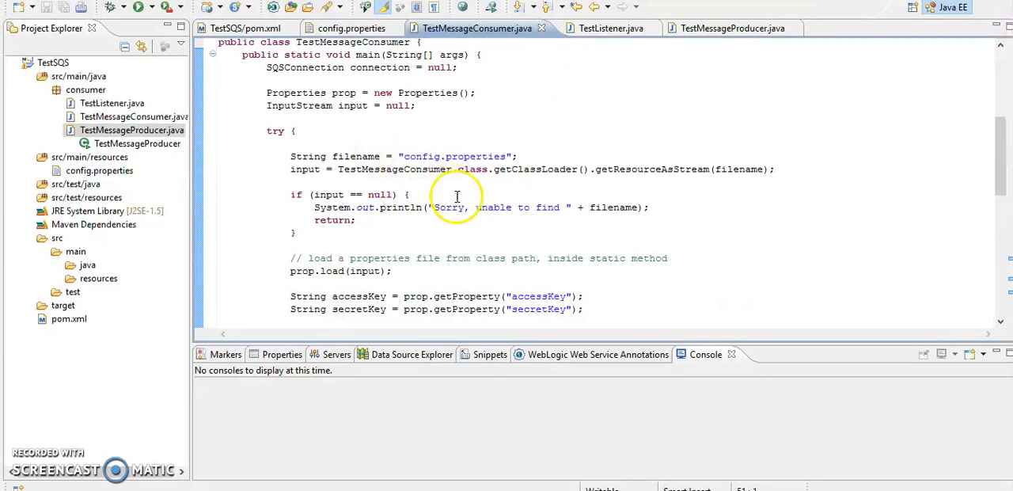
scroll("down", 3)
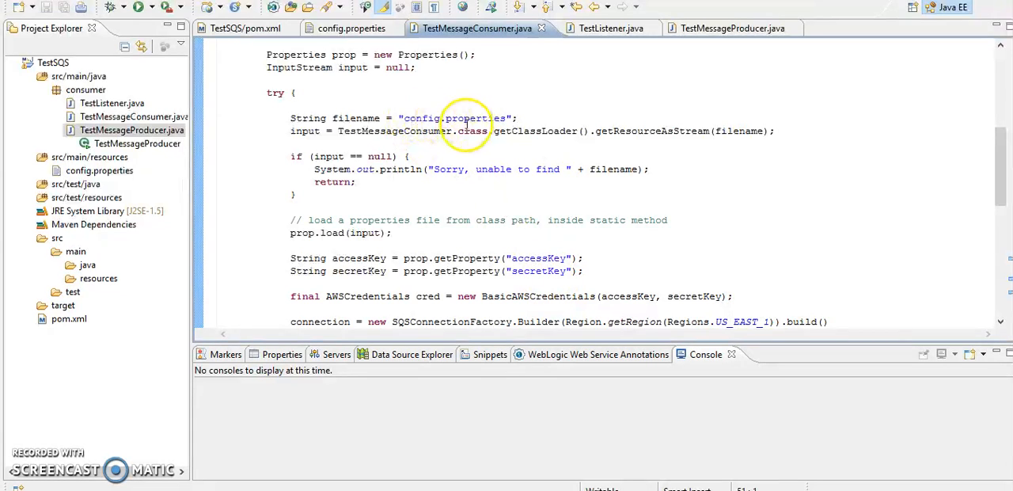
scroll("down", 3)
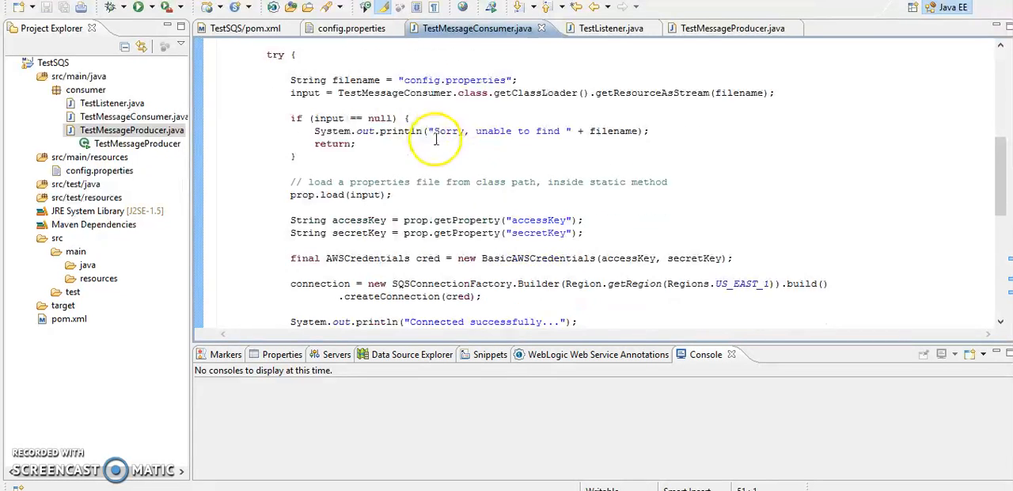
scroll("down", 3)
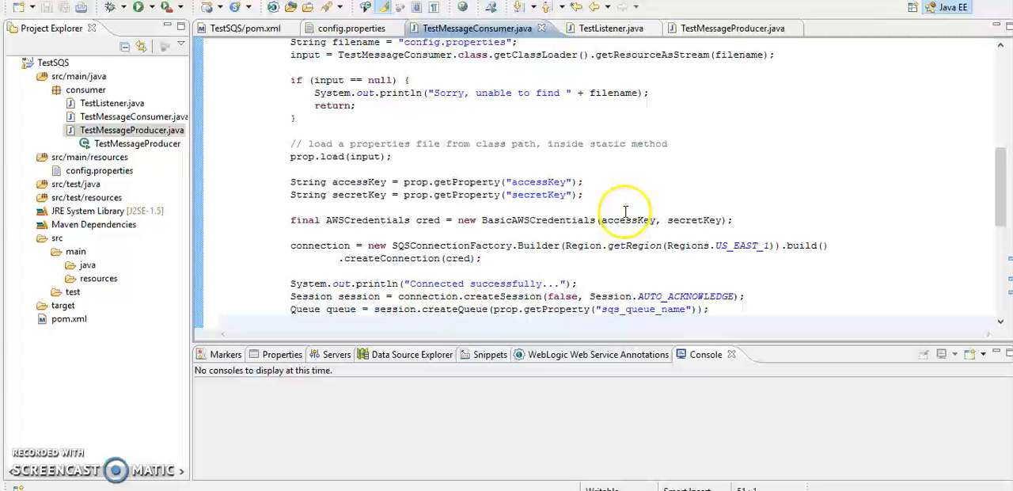
scroll("down", 3)
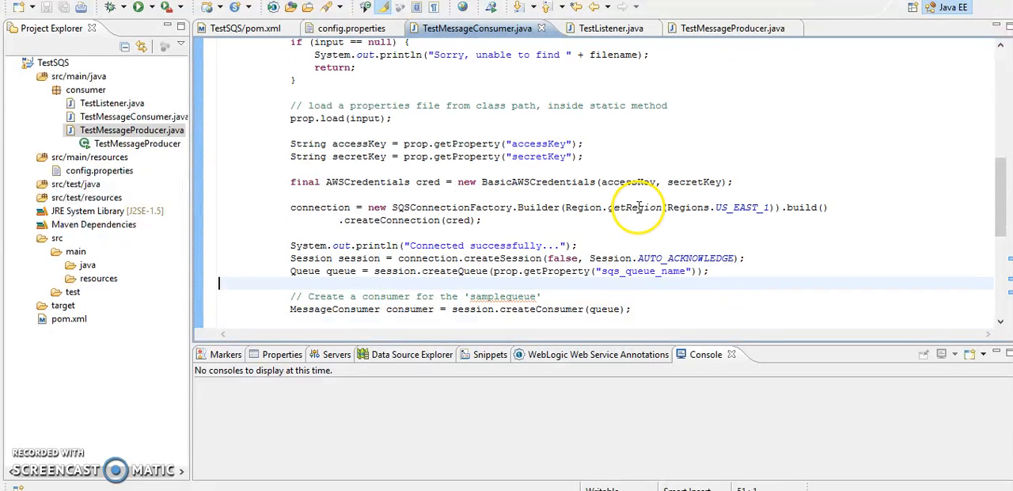
scroll("down", 3)
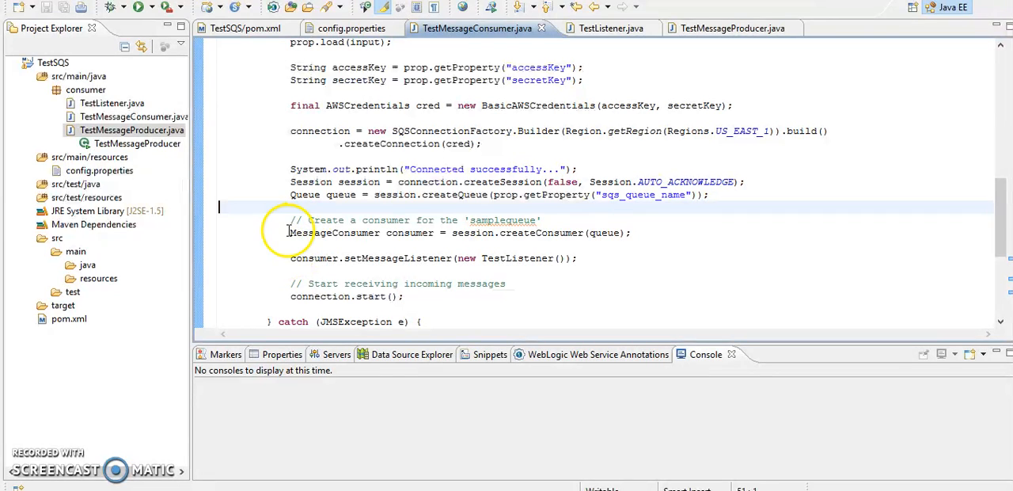
left_click_drag(291, 232, 457, 232)
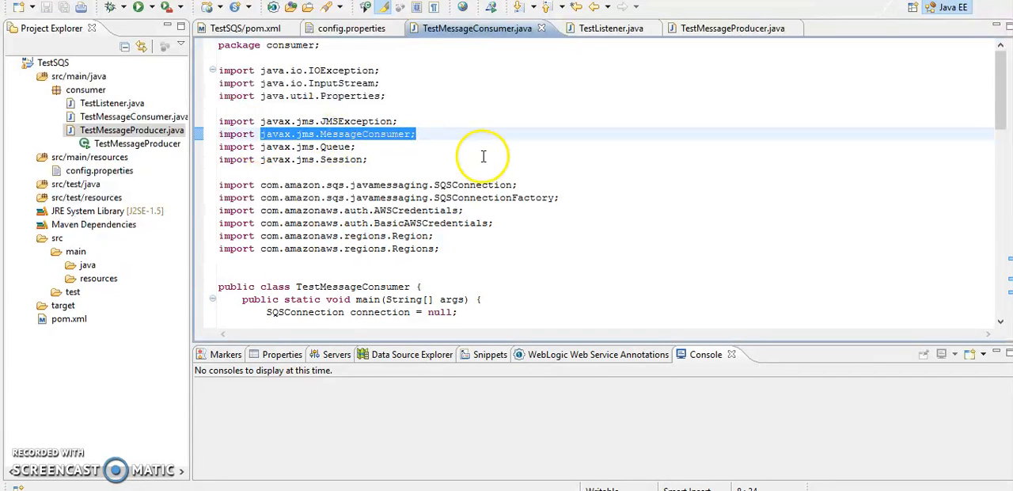
scroll("down", 3)
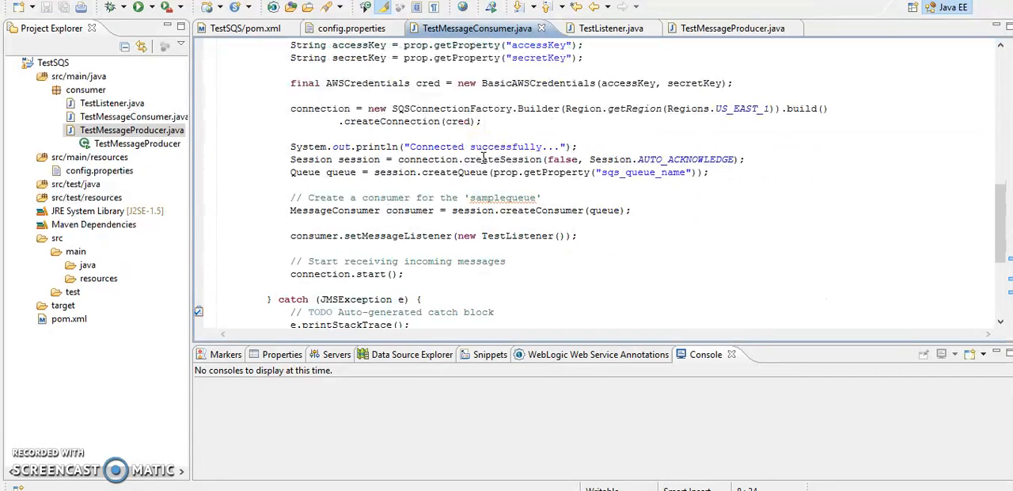
left_click(290, 235)
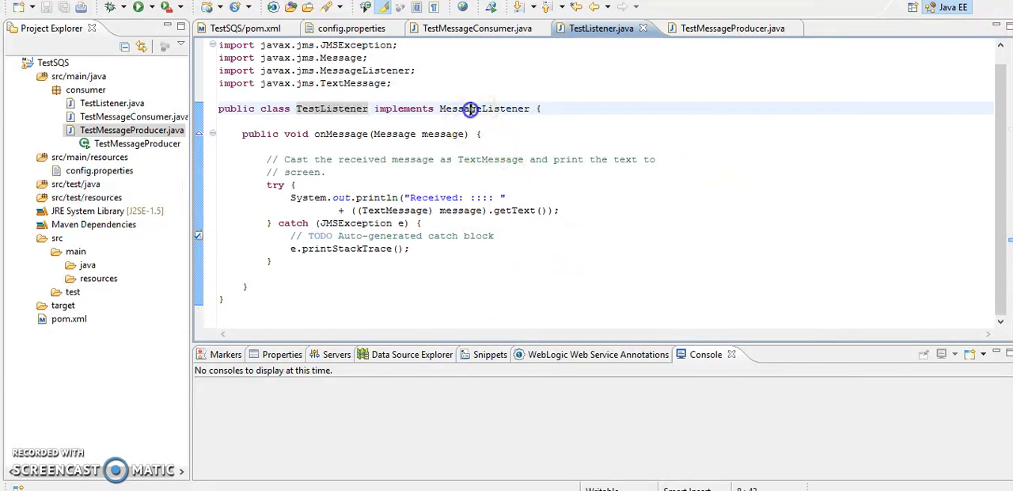
Run TestMessageConsumer as a Java application so it listens on test_queue
double_click(484, 109)
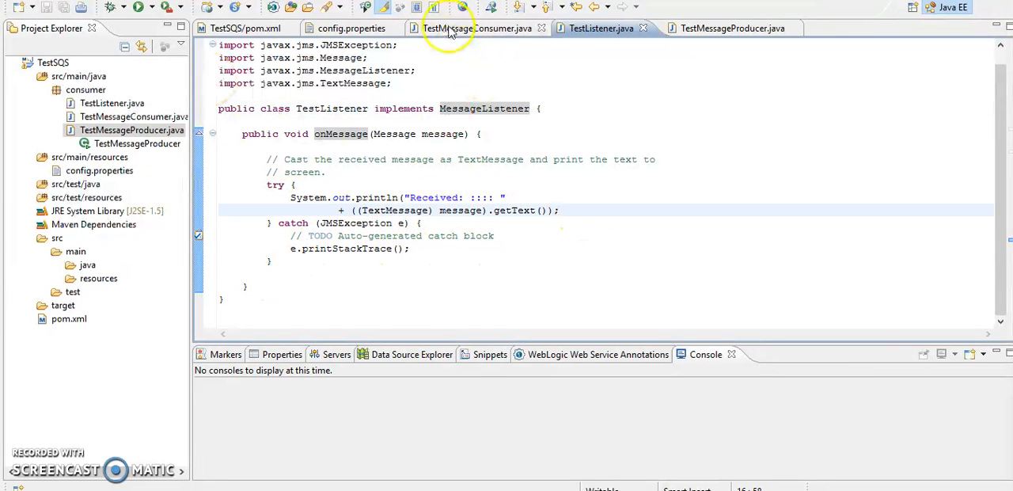
left_click(476, 27)
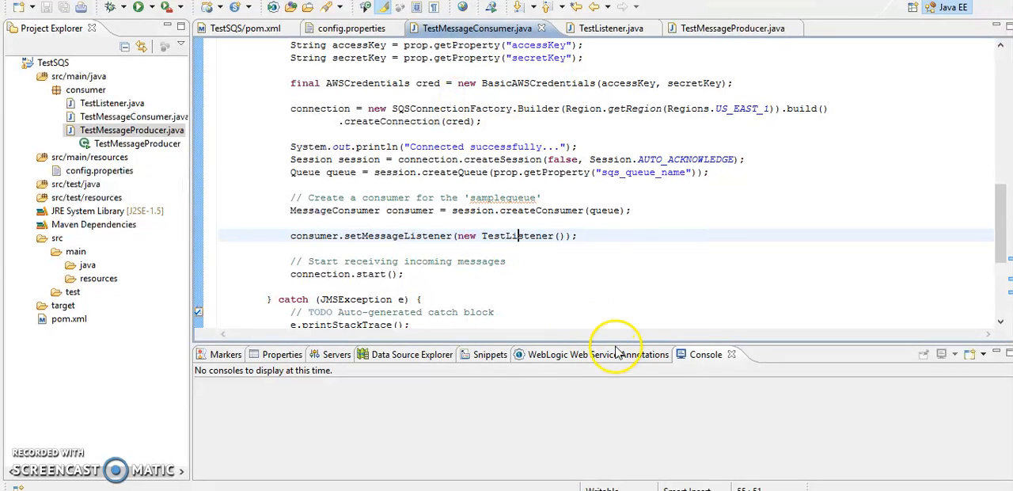
right_click(515, 235)
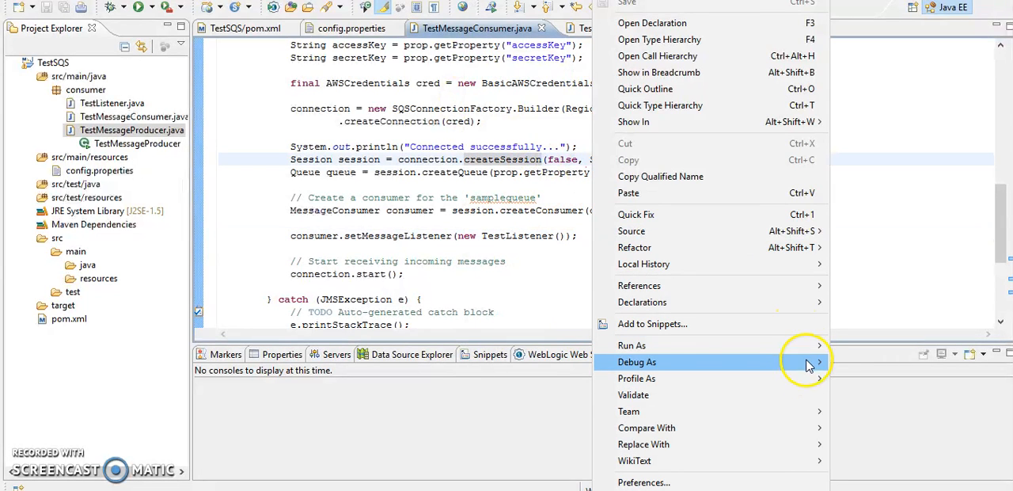
mouse_move(632, 346)
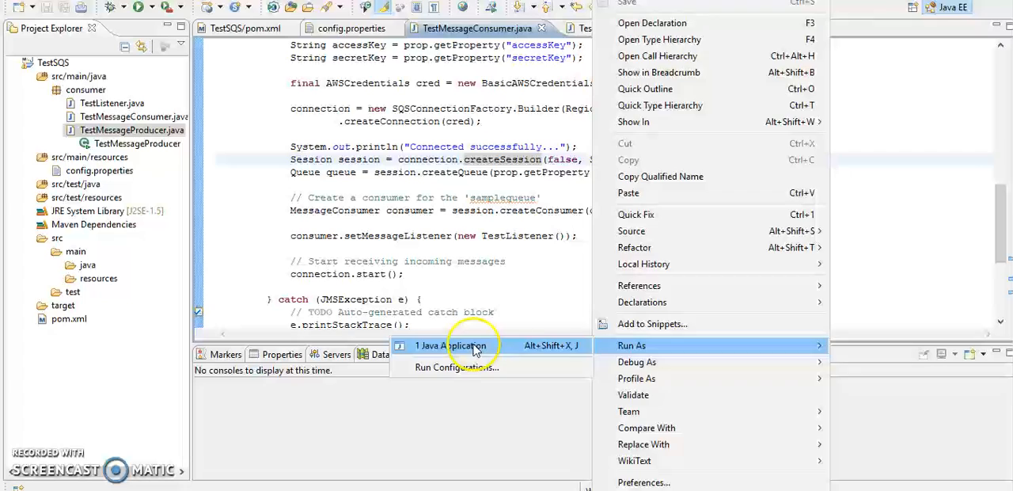
left_click(450, 345)
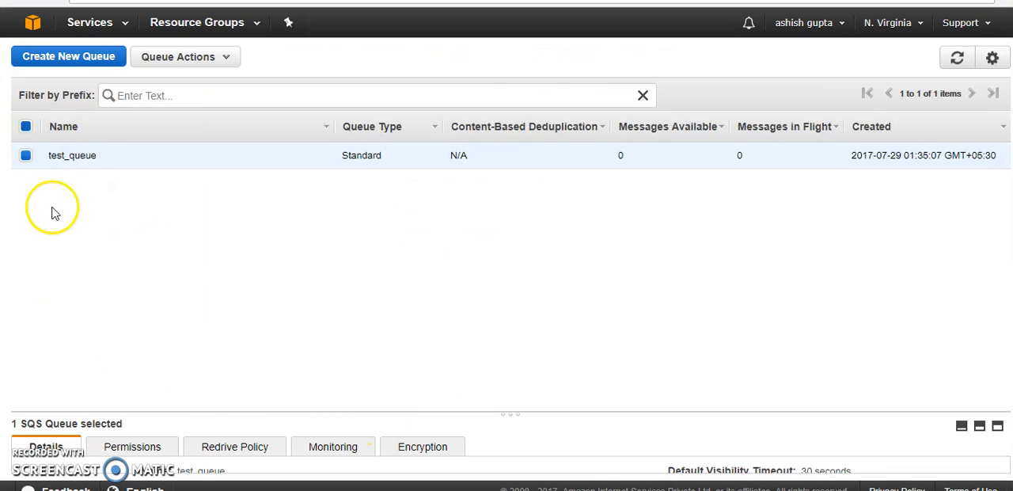
Send the message "hi how r u?" to test_queue
left_click(185, 57)
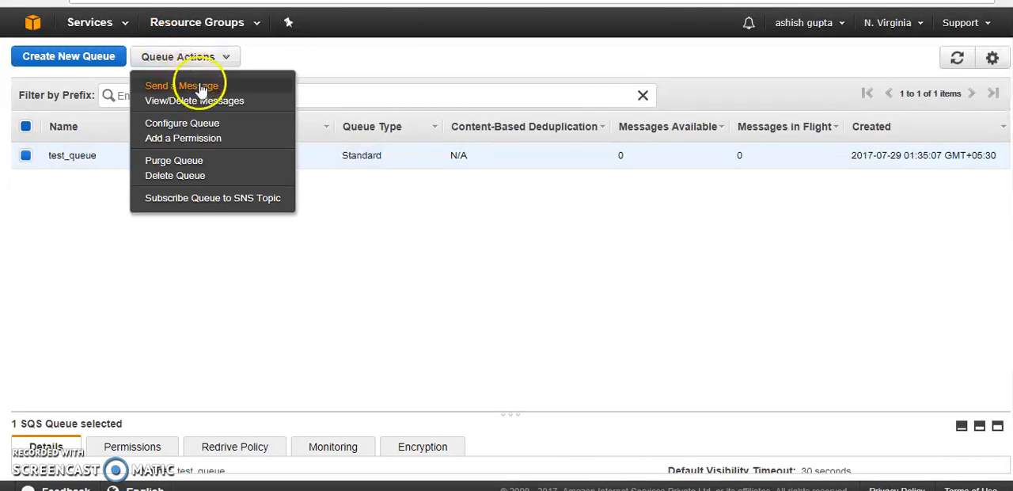
left_click(181, 85)
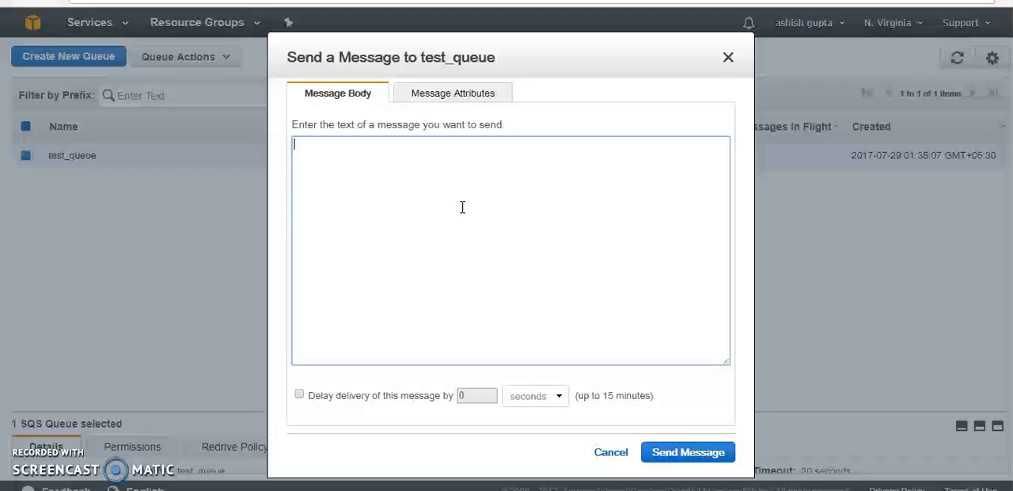
type("hi")
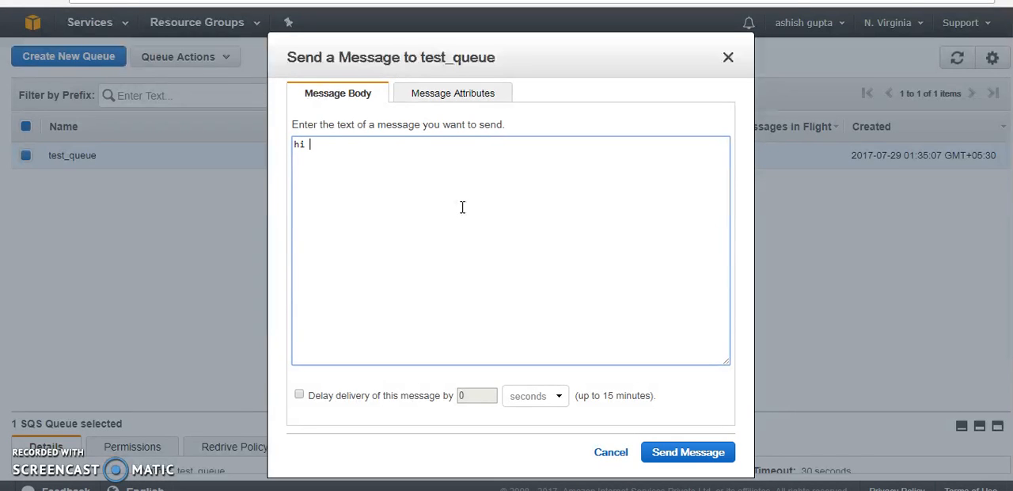
type("how")
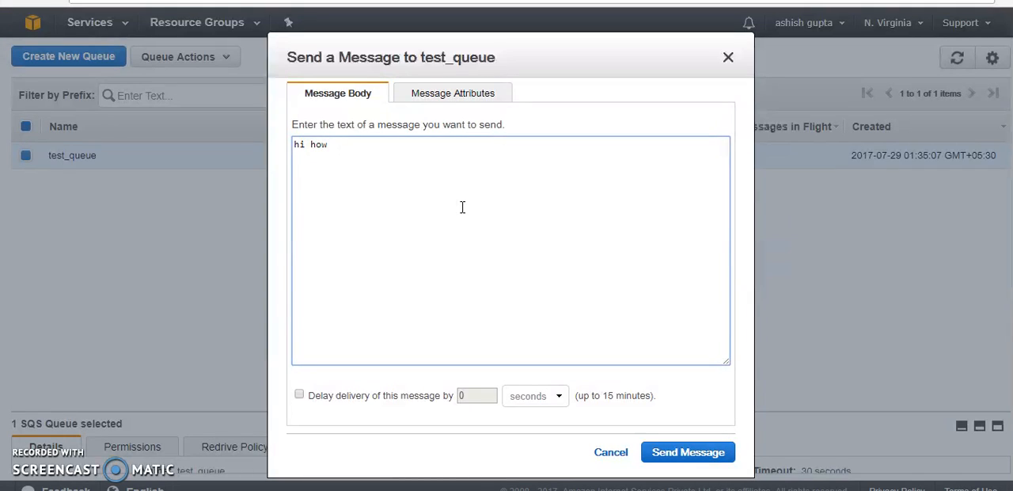
type("r u")
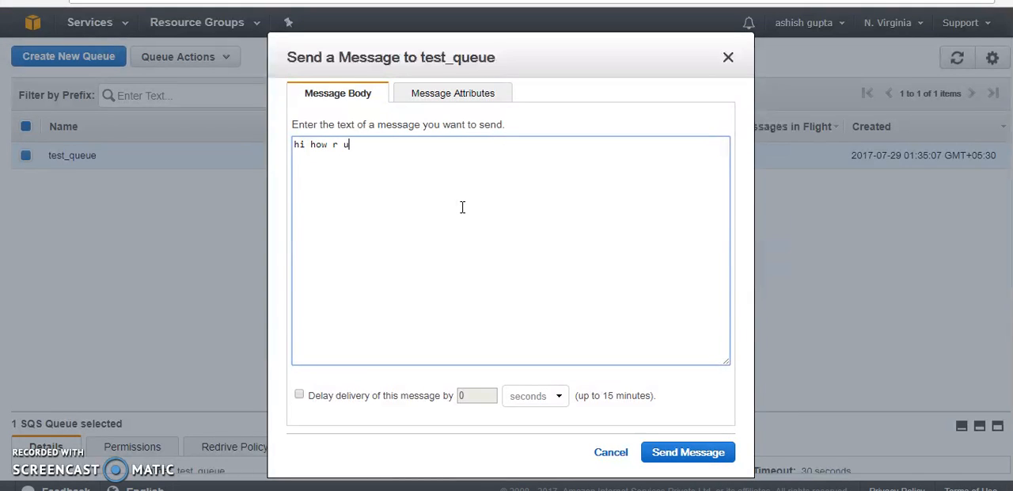
type("?")
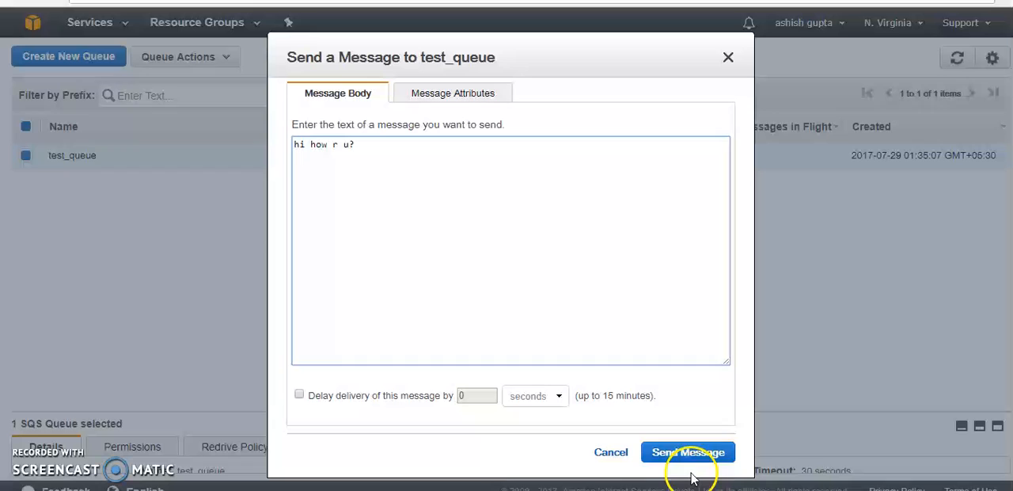
left_click(688, 452)
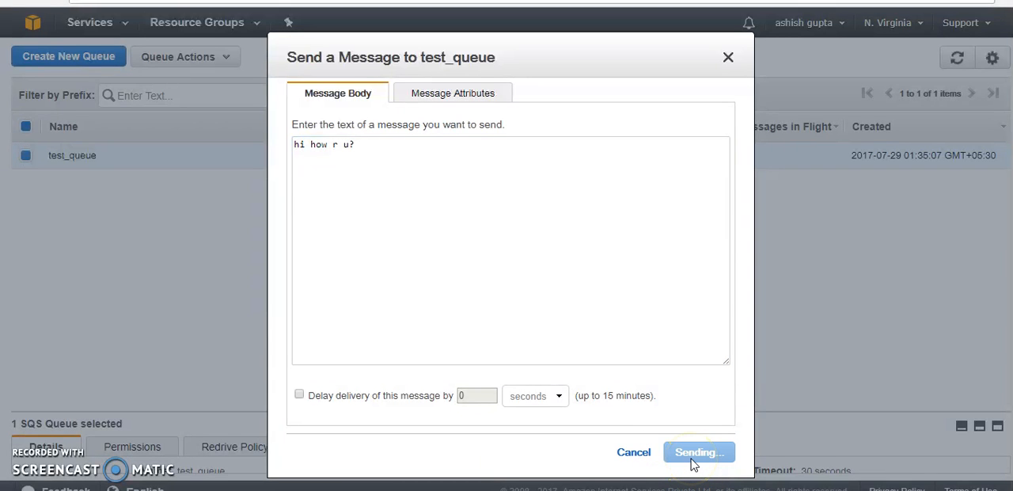
left_click(698, 452)
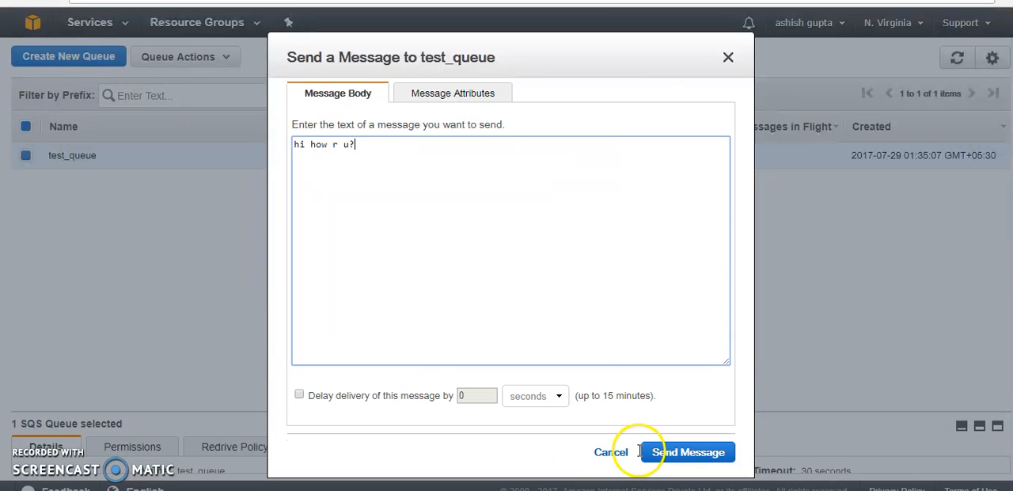
mouse_move(567, 247)
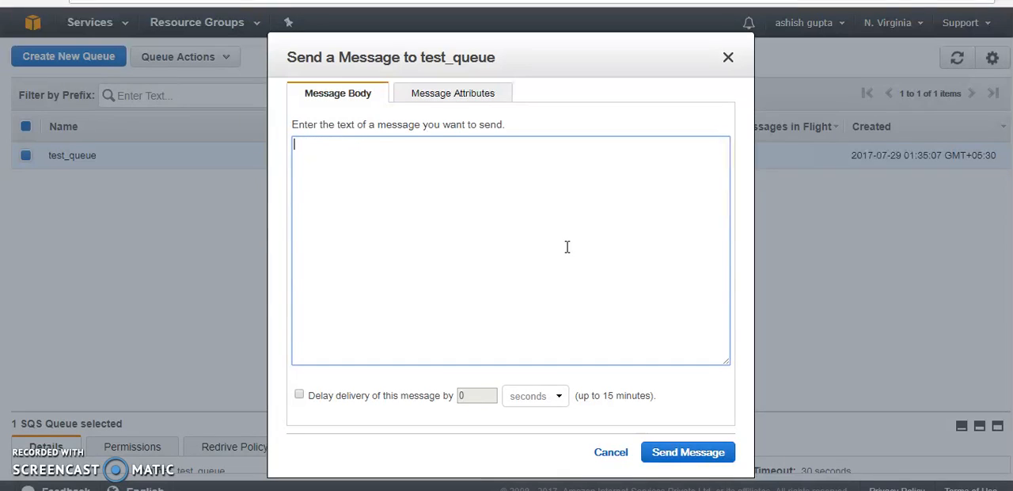
Send a second message, "I m fine", to test_queue
type("I m foin")
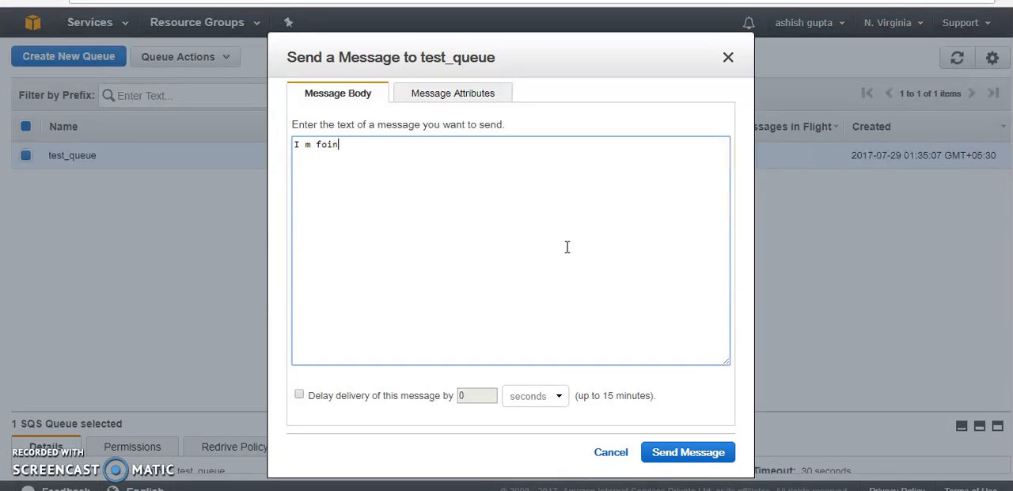
type("ine")
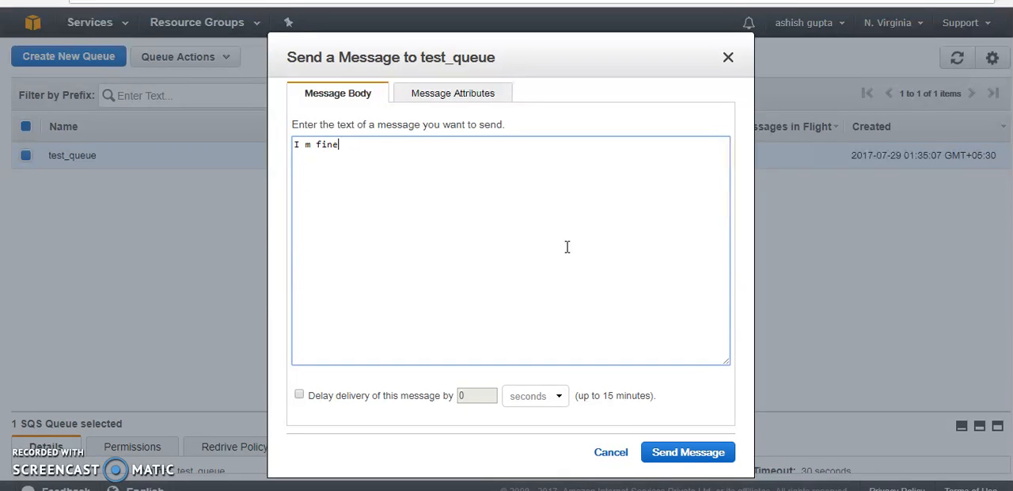
left_click(687, 452)
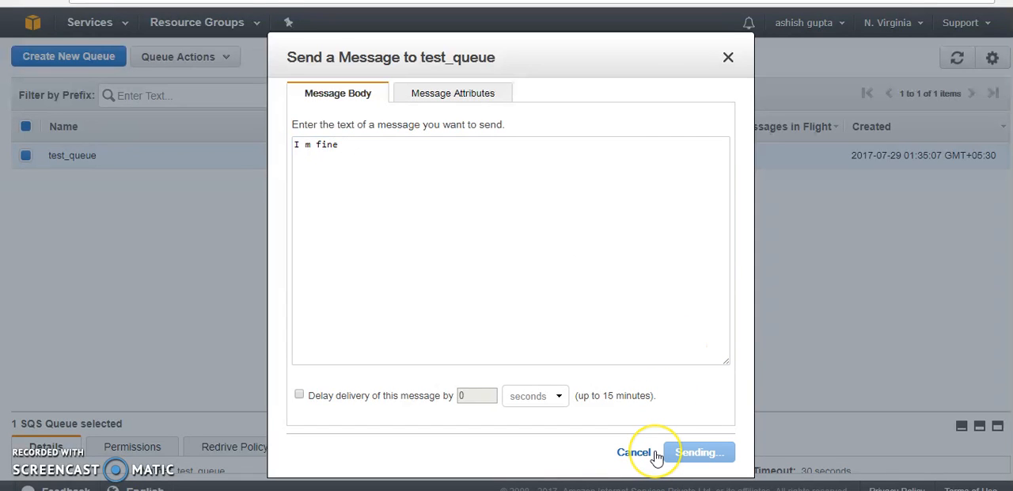
left_click(698, 452)
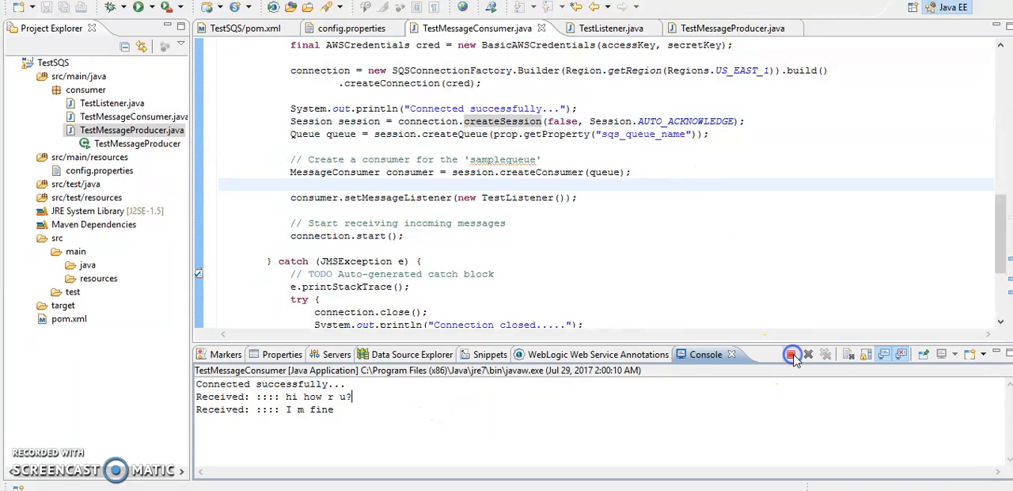
Terminate the running consumer from the Console view after both messages print
left_click(792, 354)
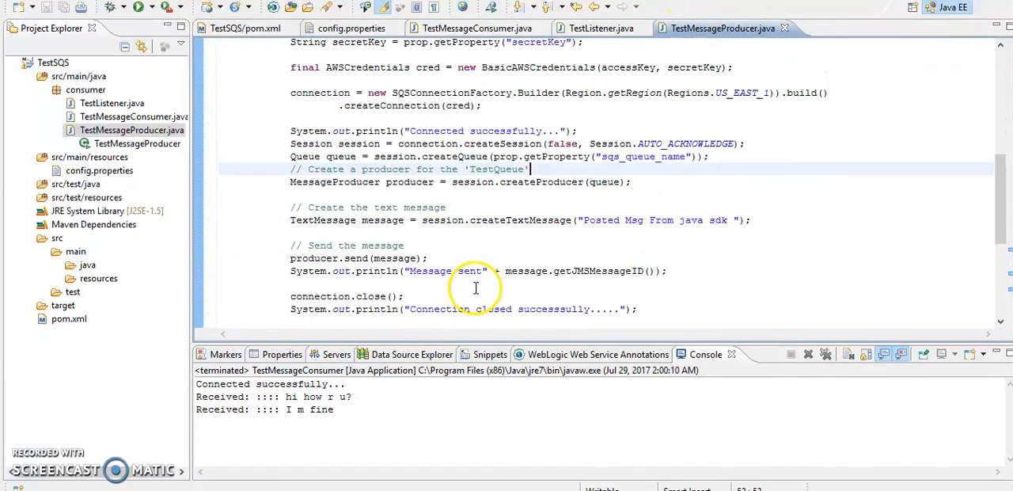
double_click(313, 181)
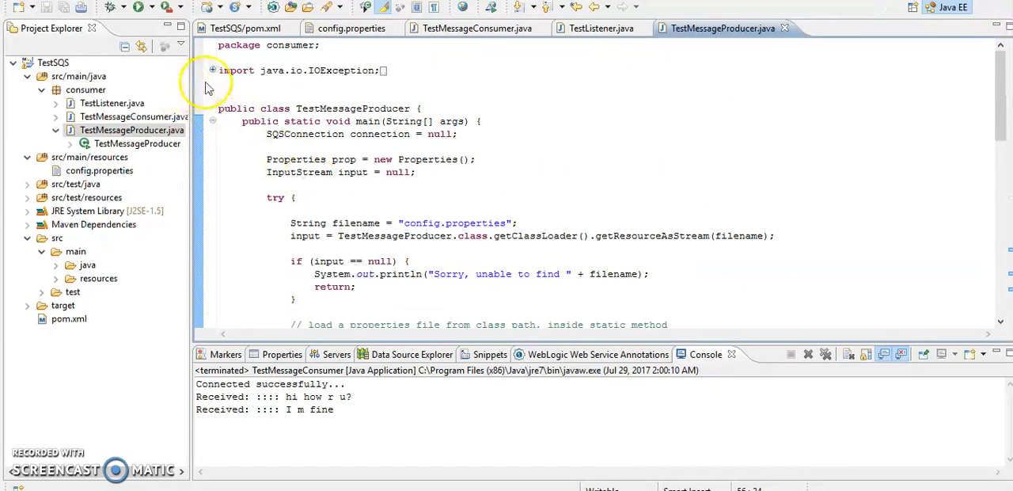
left_click(213, 70)
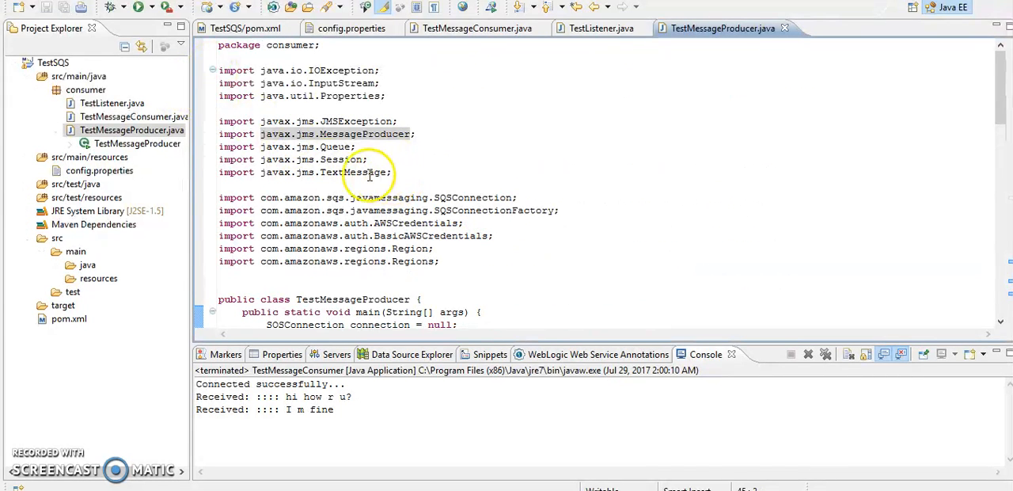
double_click(325, 172)
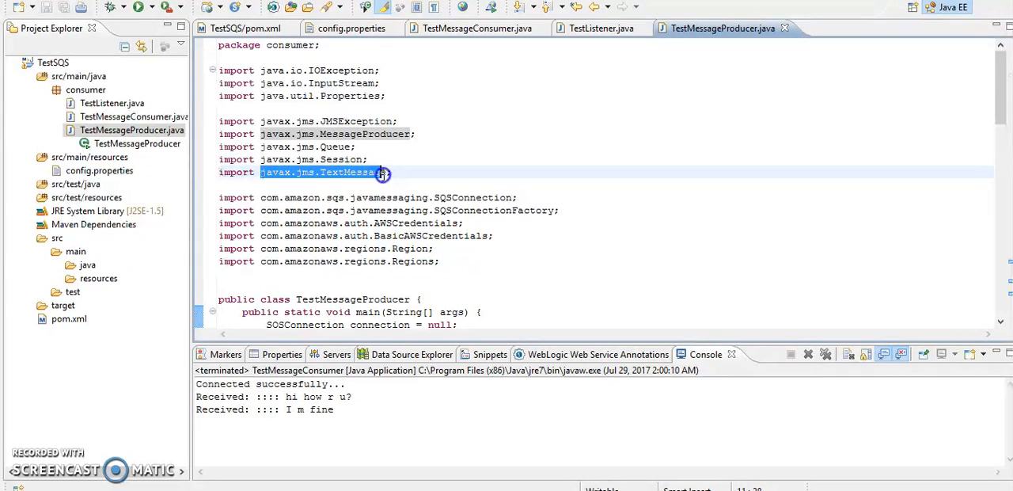
scroll("down", 3)
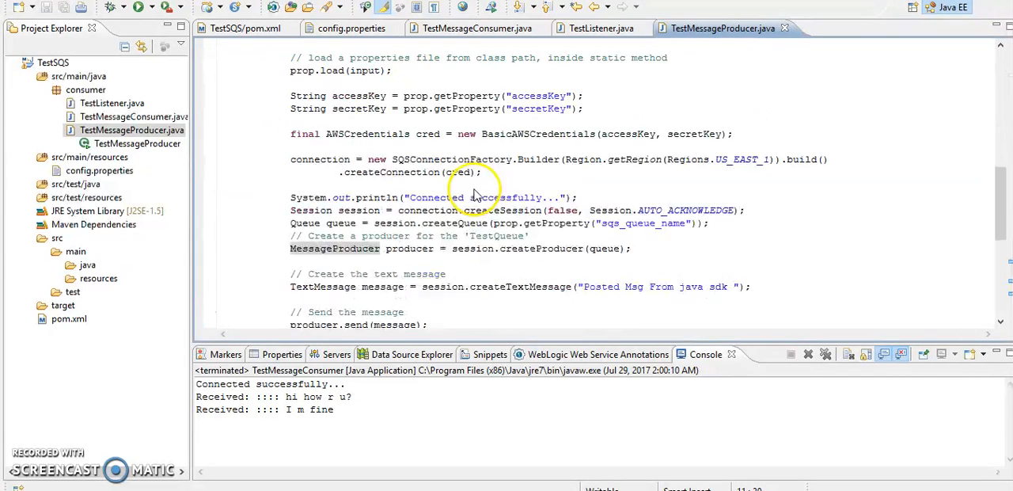
scroll("down", 3)
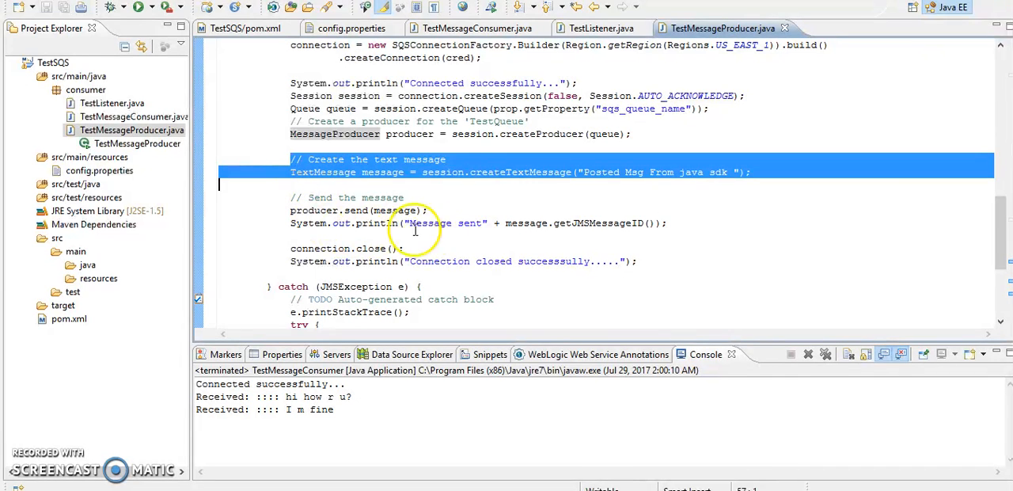
mouse_move(312, 272)
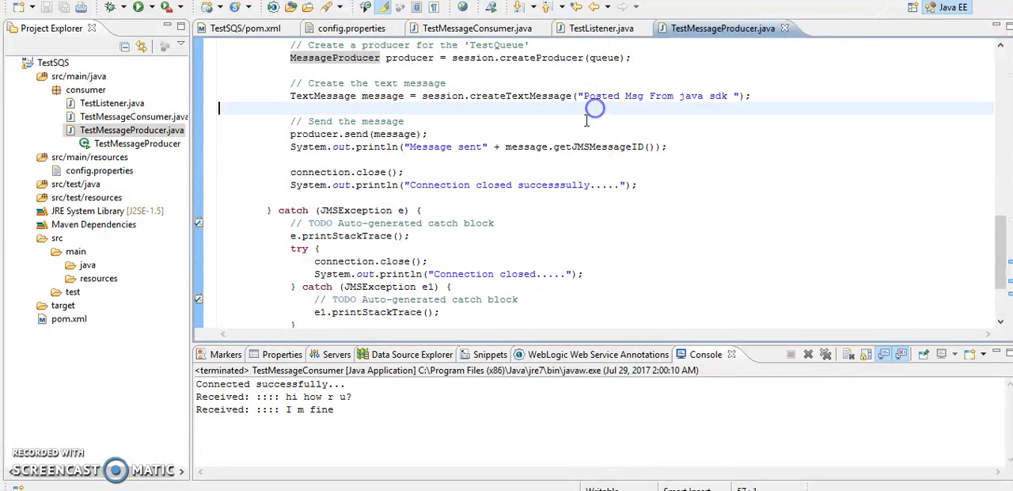
Run TestMessageProducer as a Java application to send a message to test_queue
right_click(595, 109)
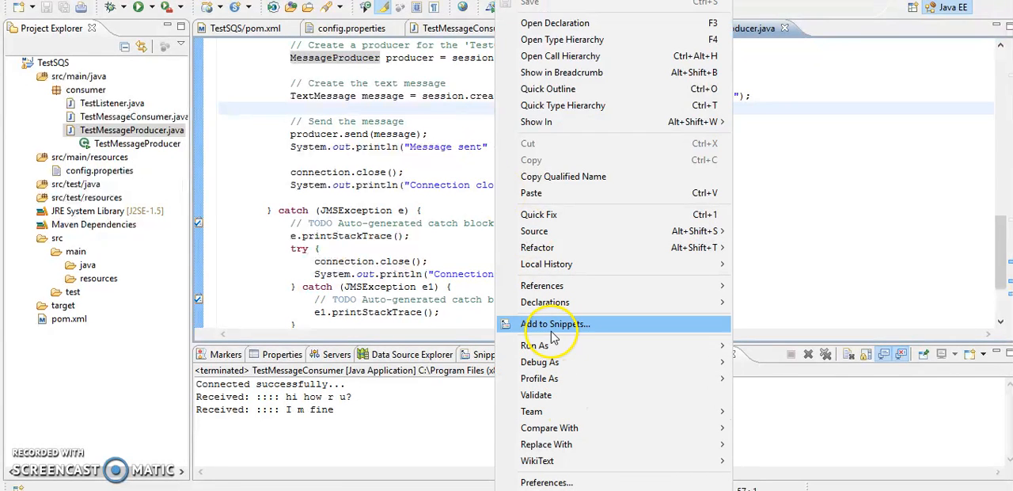
mouse_move(539, 346)
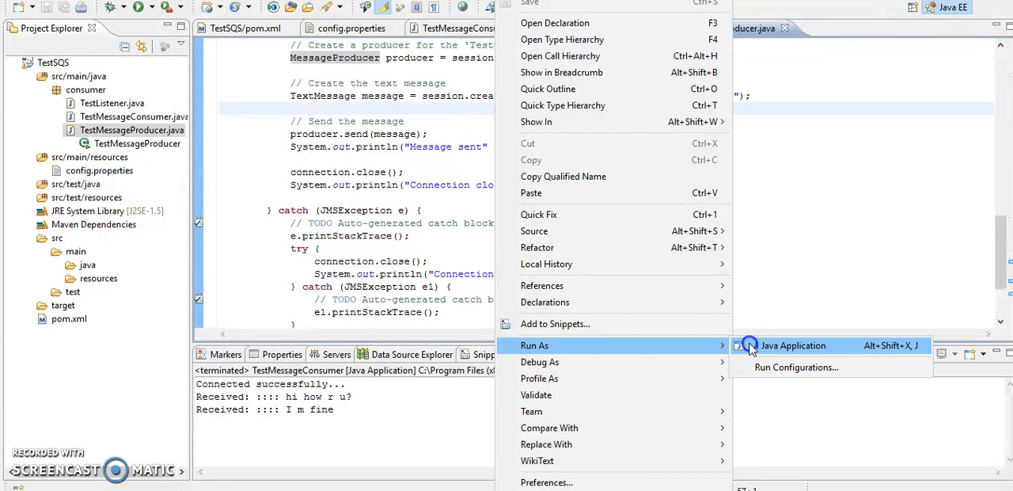
left_click(794, 345)
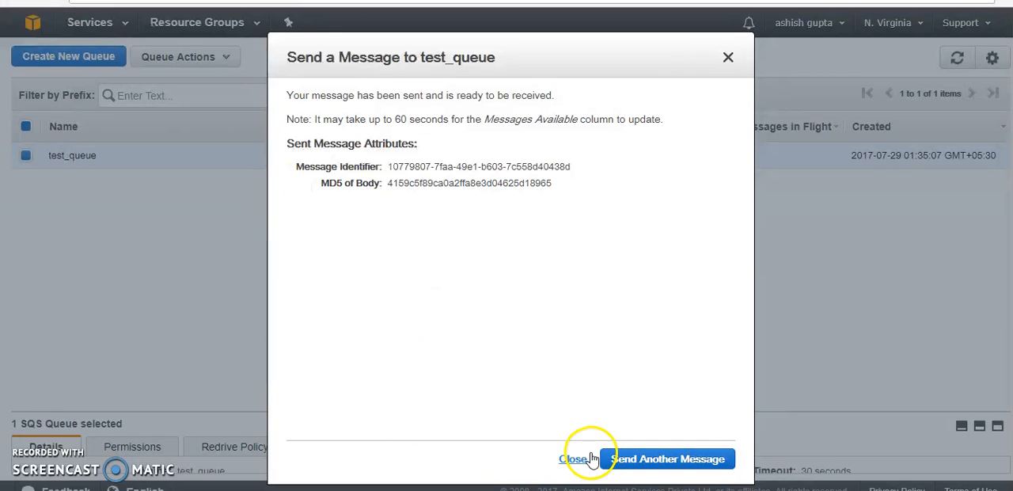
Dismiss the message-sent confirmation in the Send a Message dialog
left_click(573, 459)
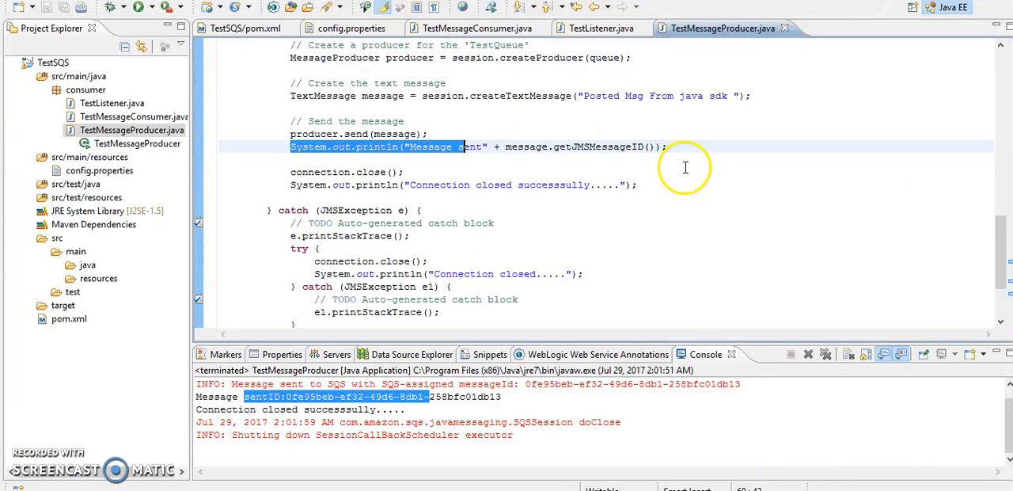
mouse_move(731, 228)
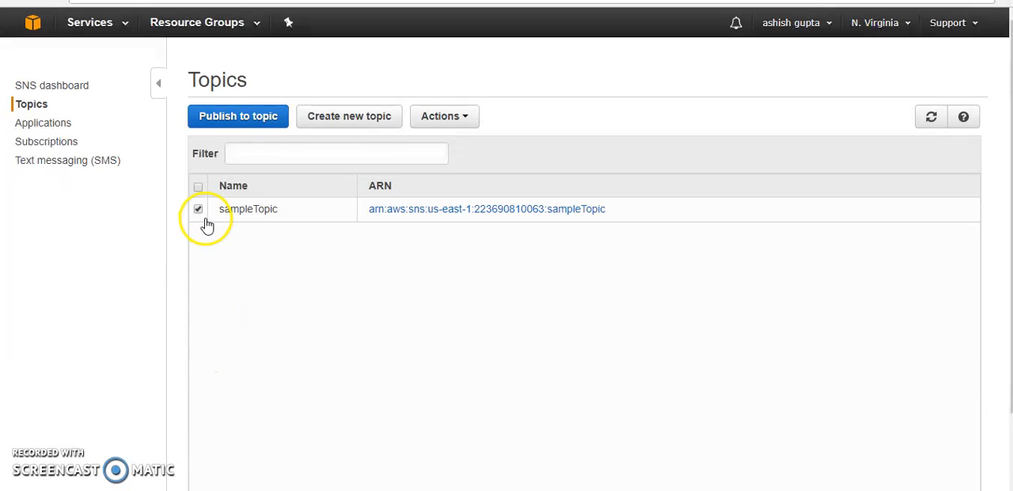
mouse_move(308, 235)
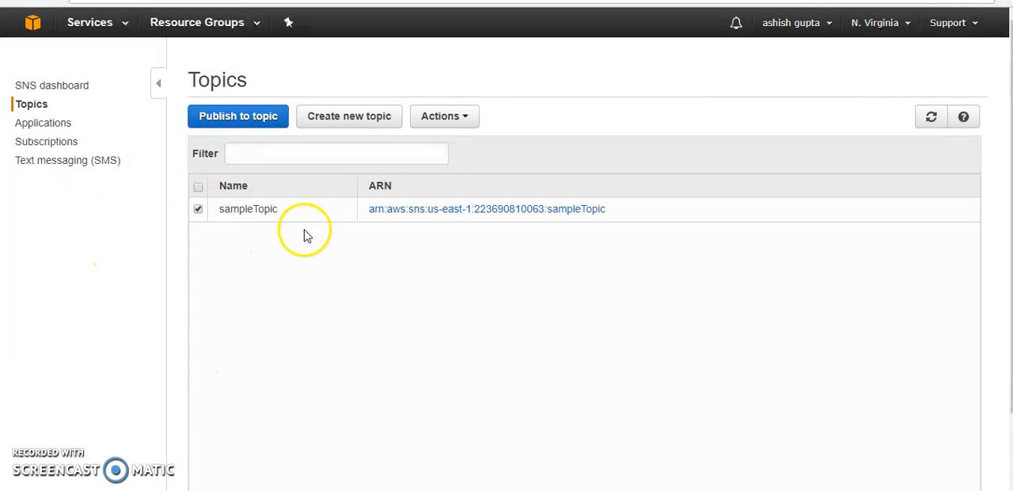
mouse_move(311, 229)
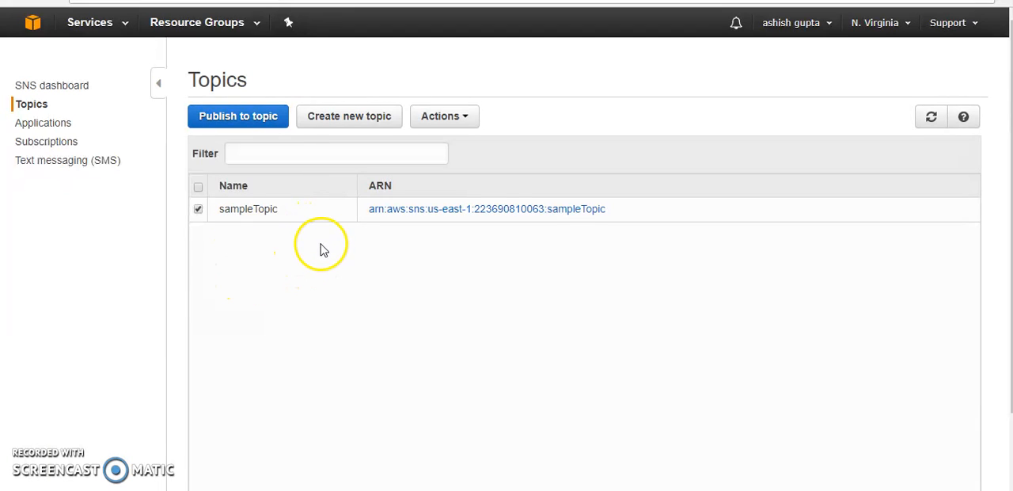
mouse_move(313, 244)
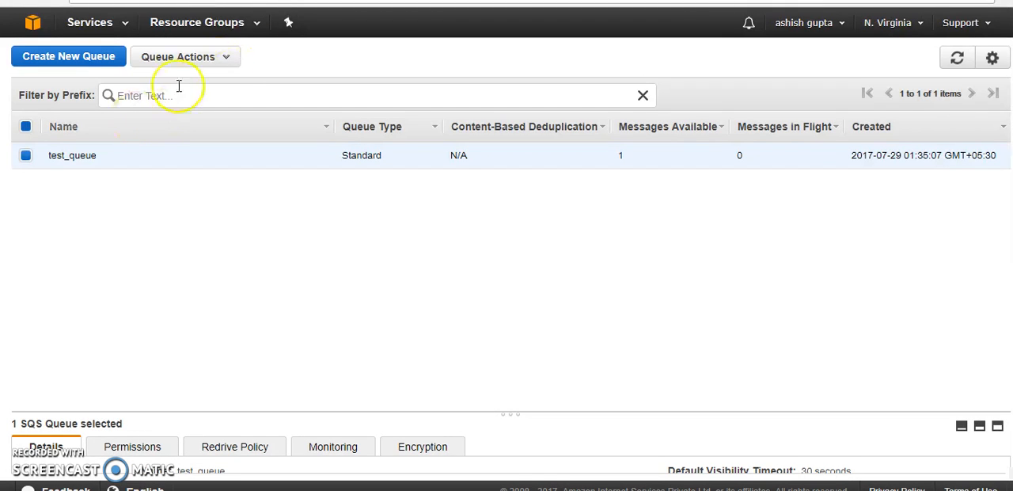
Open test_queue's Queue Actions menu to subscribe it to an SNS topic
left_click(183, 57)
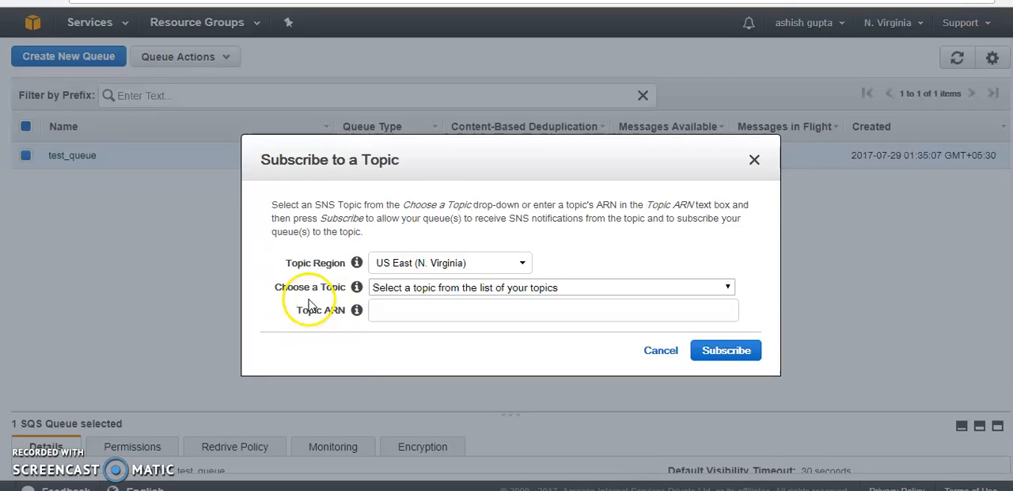
Pick sampleTopic, subscribe test_queue to it, and acknowledge the success message
left_click(550, 287)
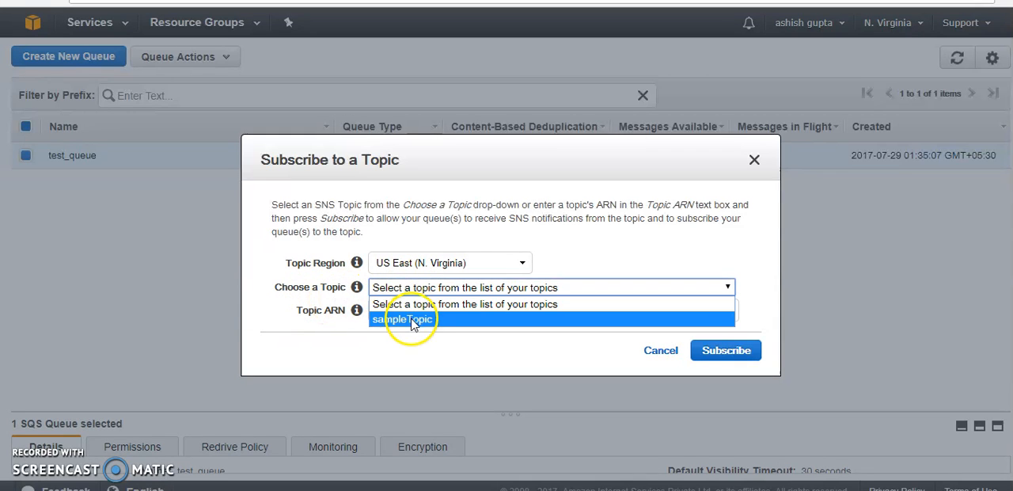
left_click(402, 319)
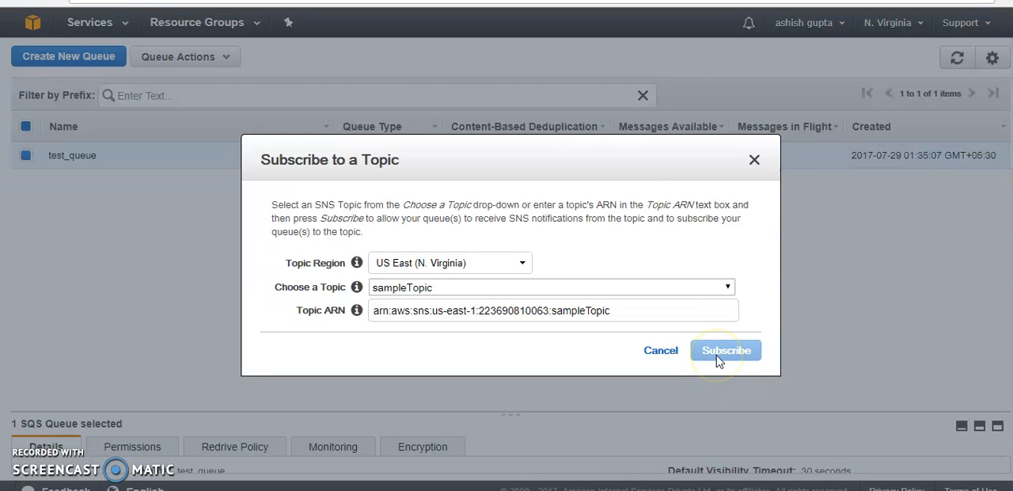
left_click(725, 350)
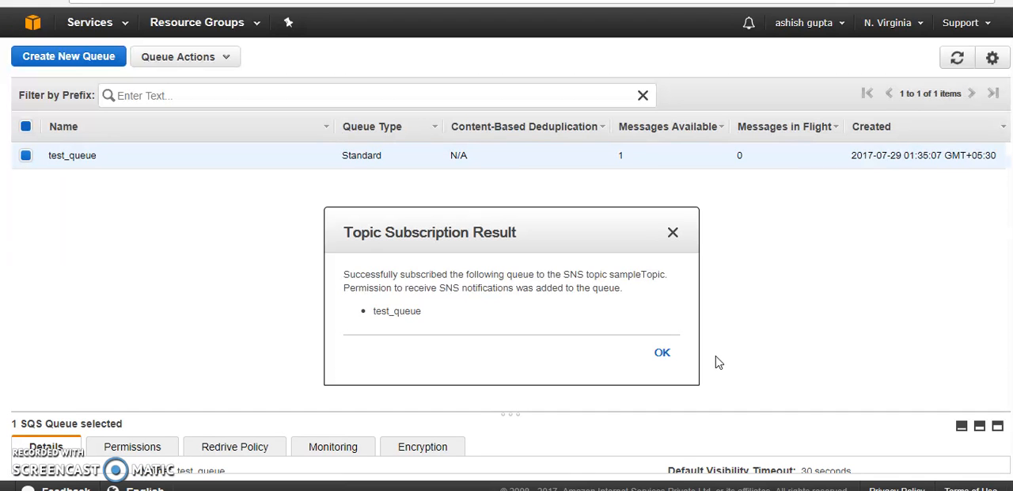
left_click(662, 352)
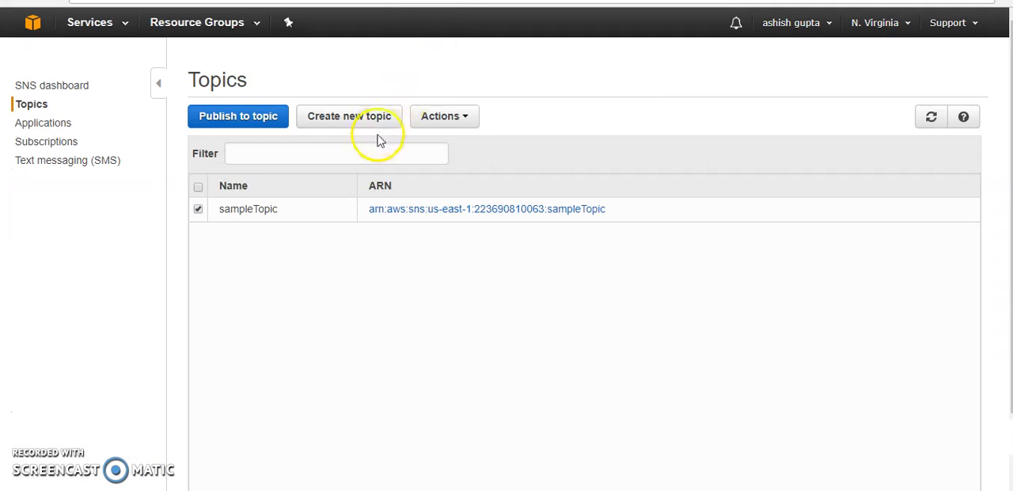
Start publishing to sampleTopic and enter the subject "test msg"
left_click(444, 116)
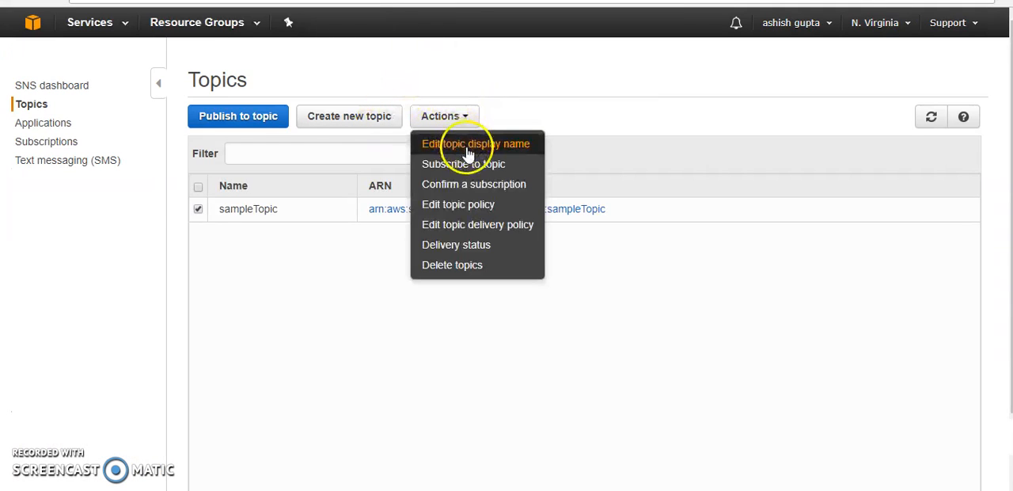
left_click(238, 115)
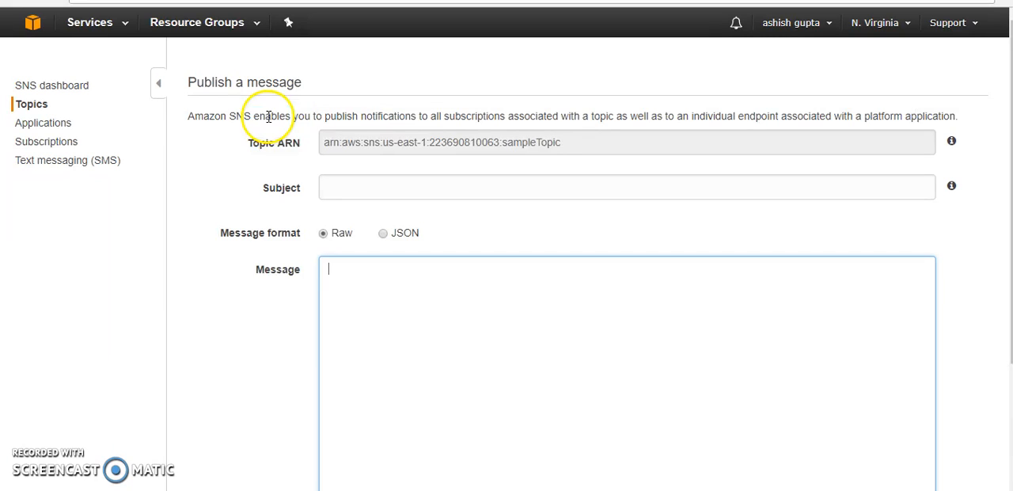
mouse_move(361, 215)
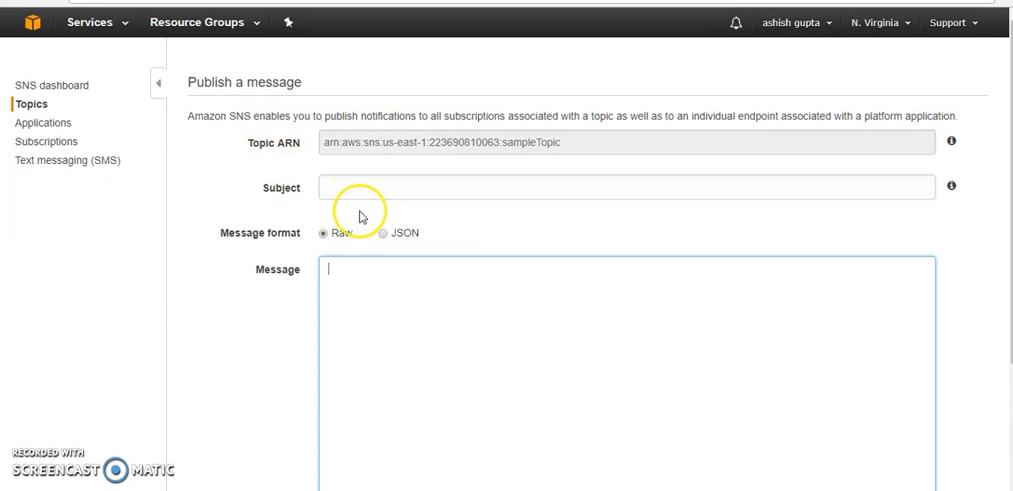
left_click(622, 187)
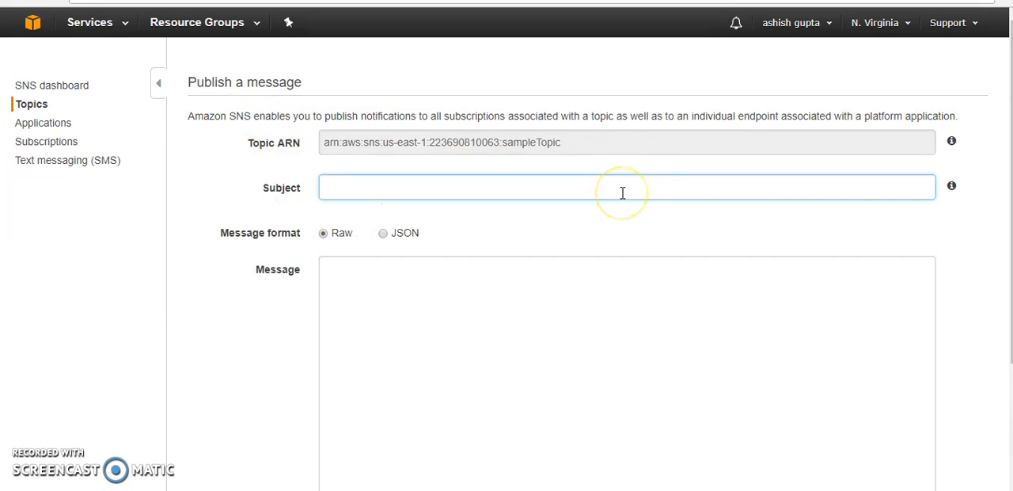
left_click(475, 186)
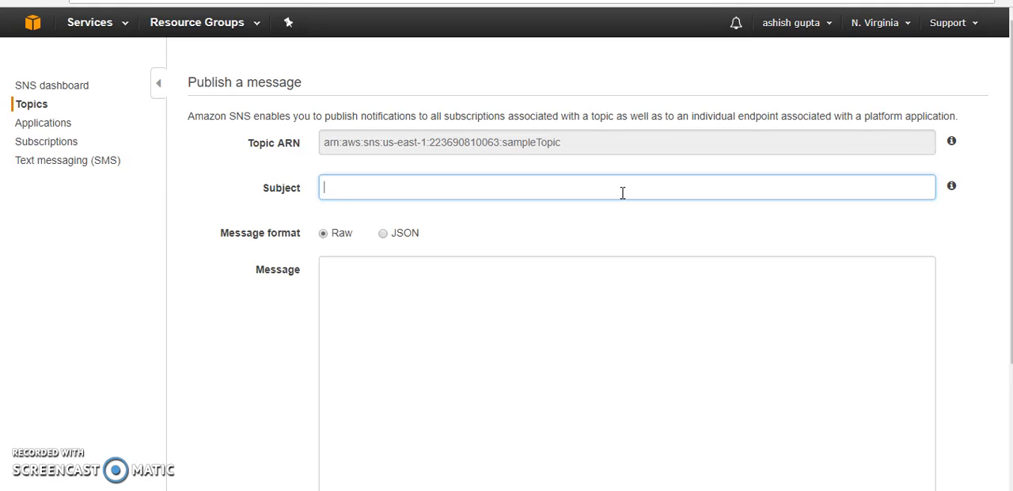
type("twes/v/")
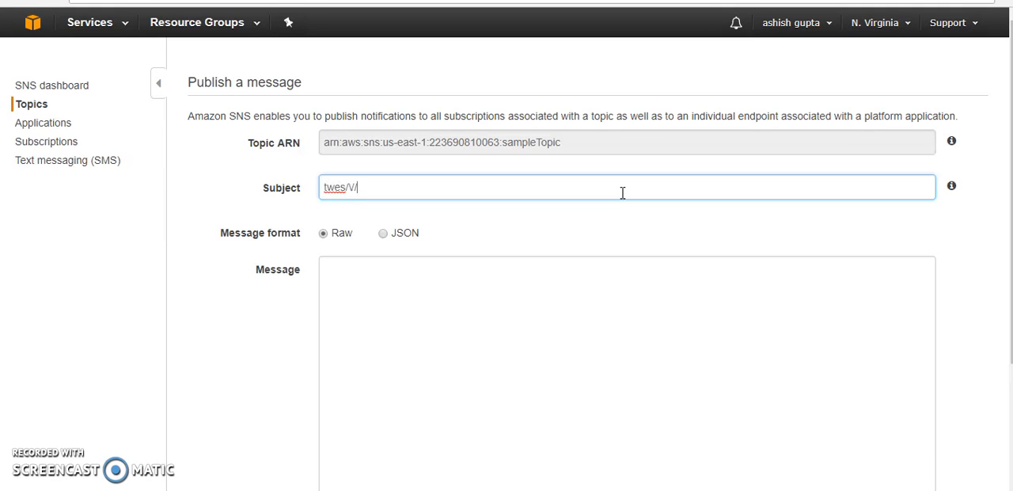
type("test")
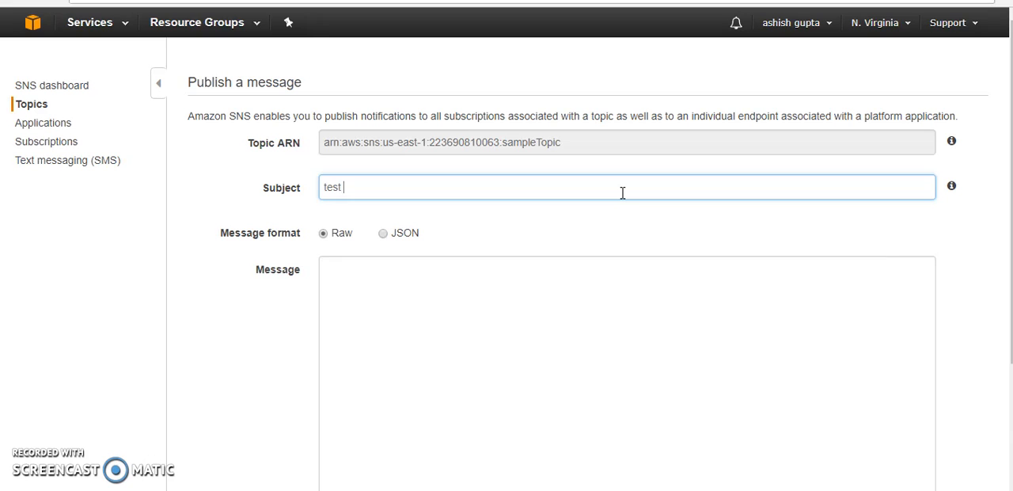
type("msg\\")
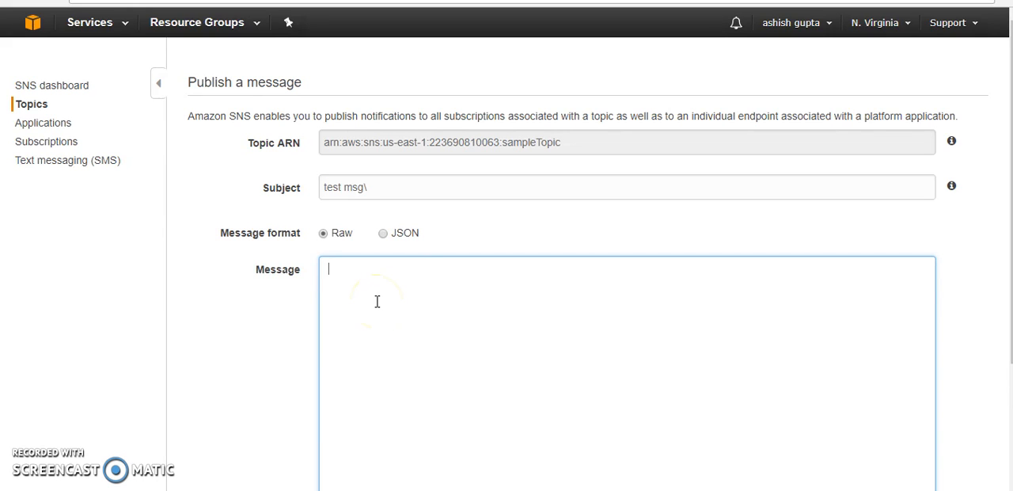
Enter the message body "hey m grt" and return to the Subject field
type("hey")
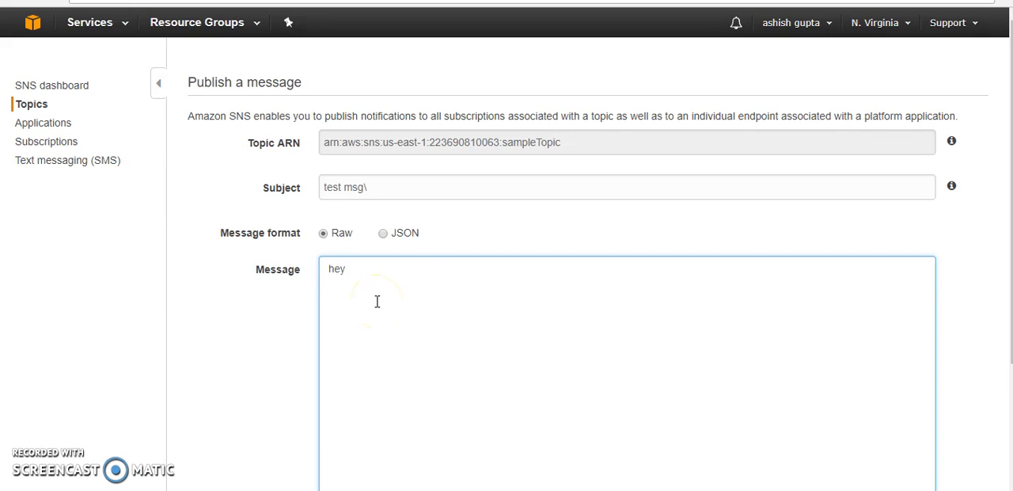
type("m gr")
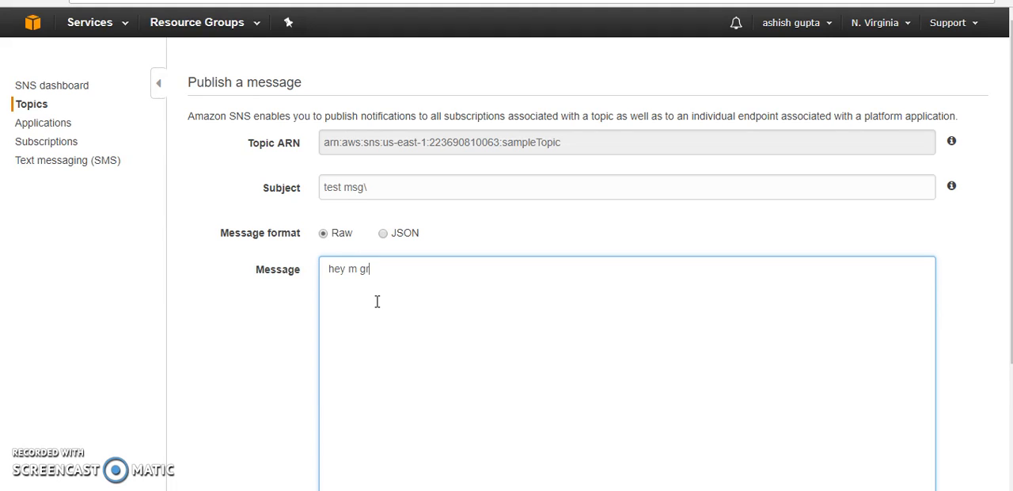
left_click(383, 187)
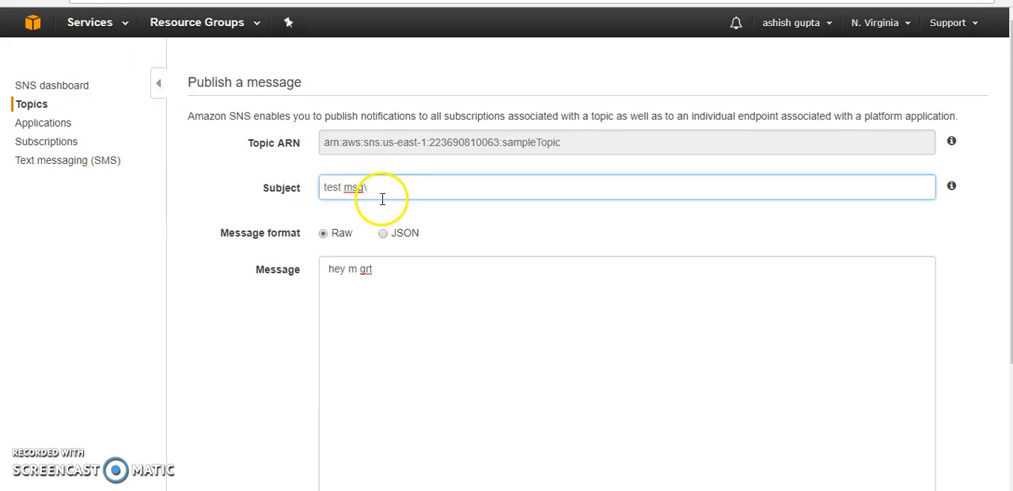
scroll("down", 3)
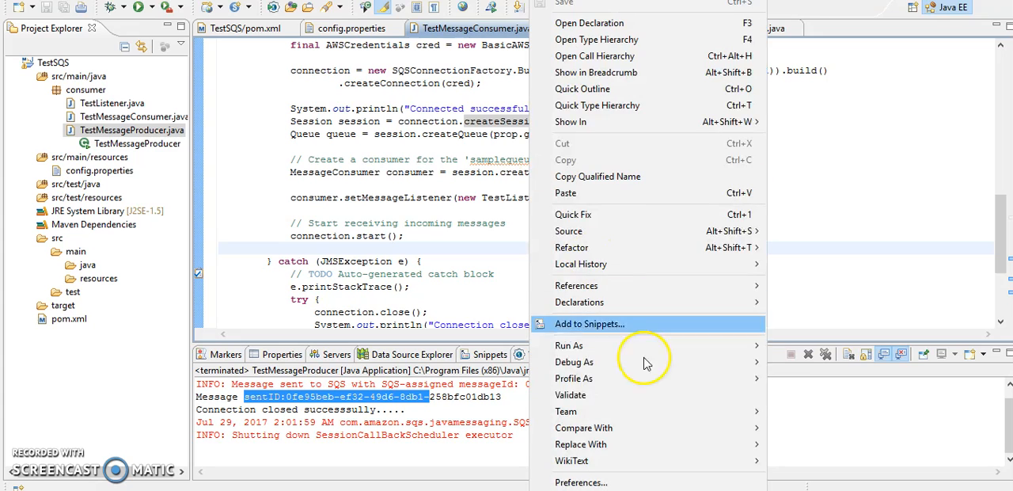
mouse_move(772, 342)
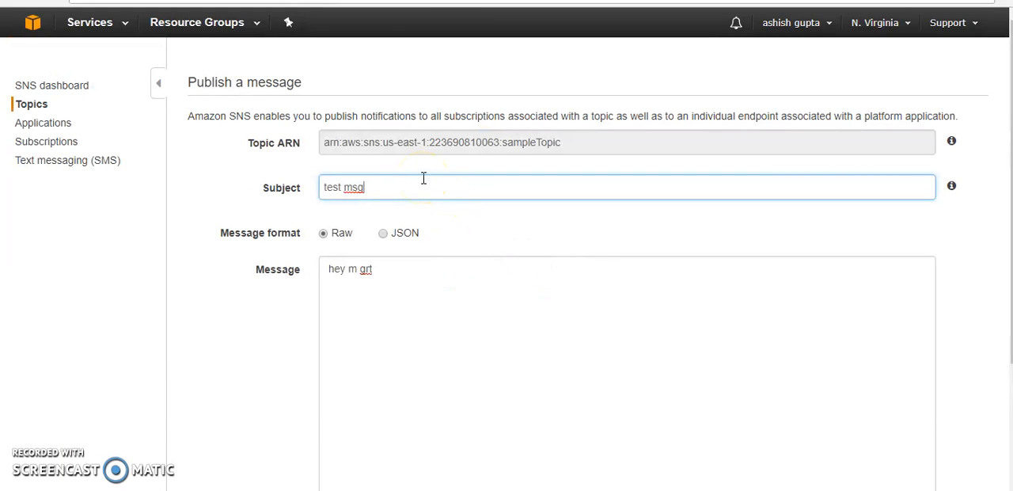
Publish the "test msg" / "hey m grt" message to sampleTopic
scroll("down", 3)
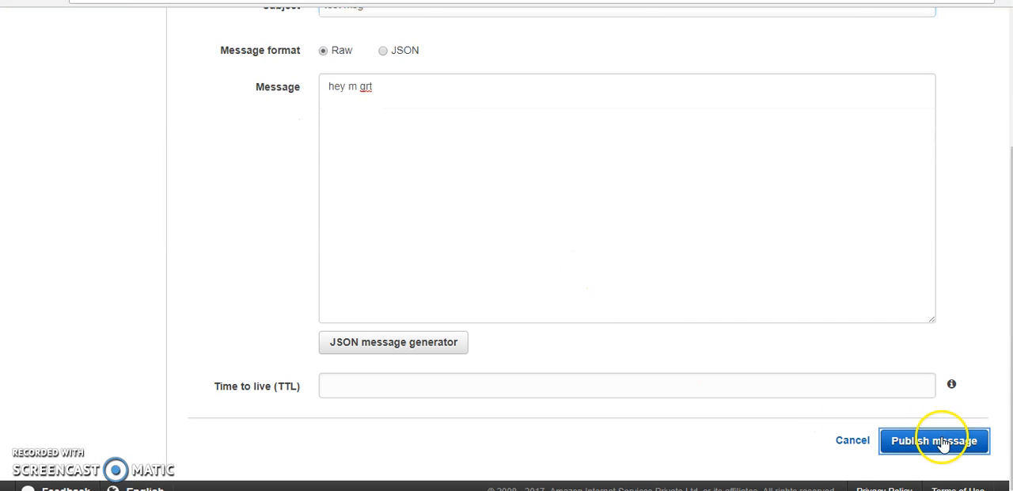
left_click(933, 440)
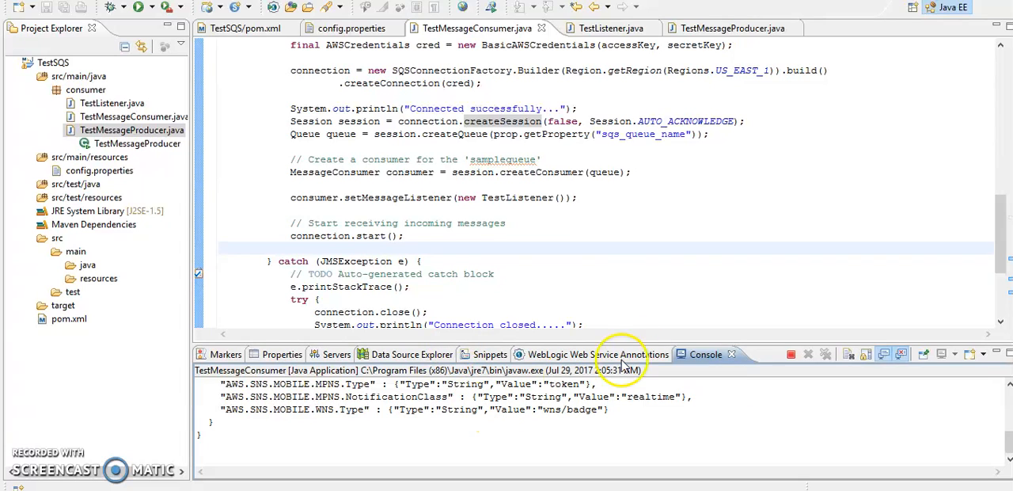
mouse_move(696, 342)
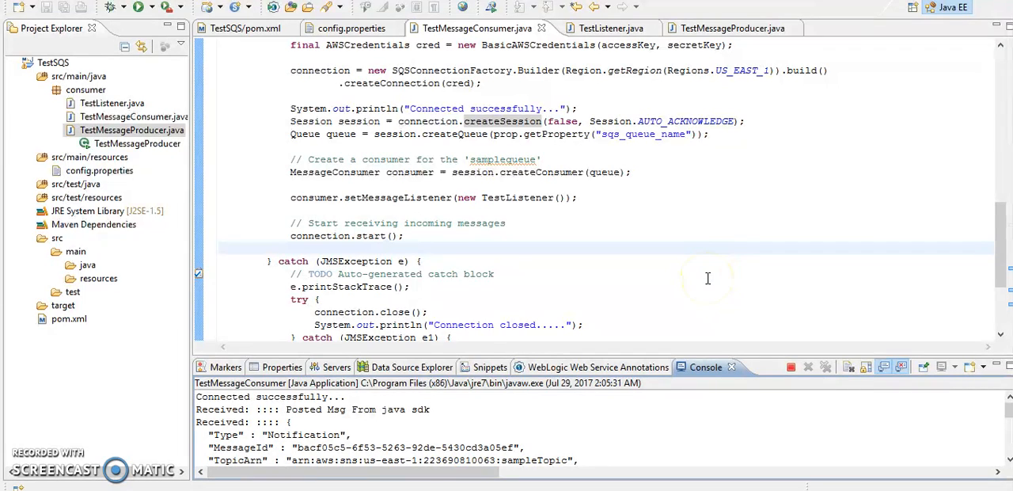
mouse_move(706, 281)
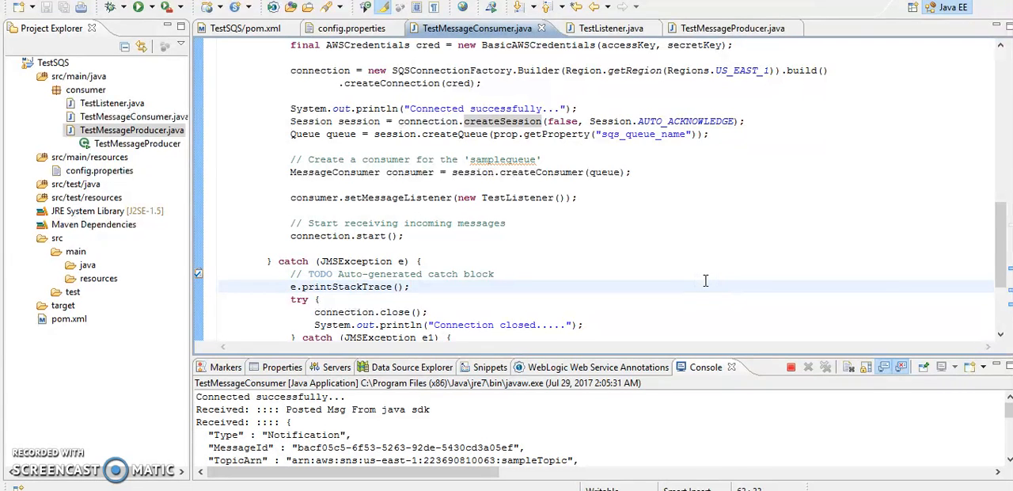
mouse_move(693, 282)
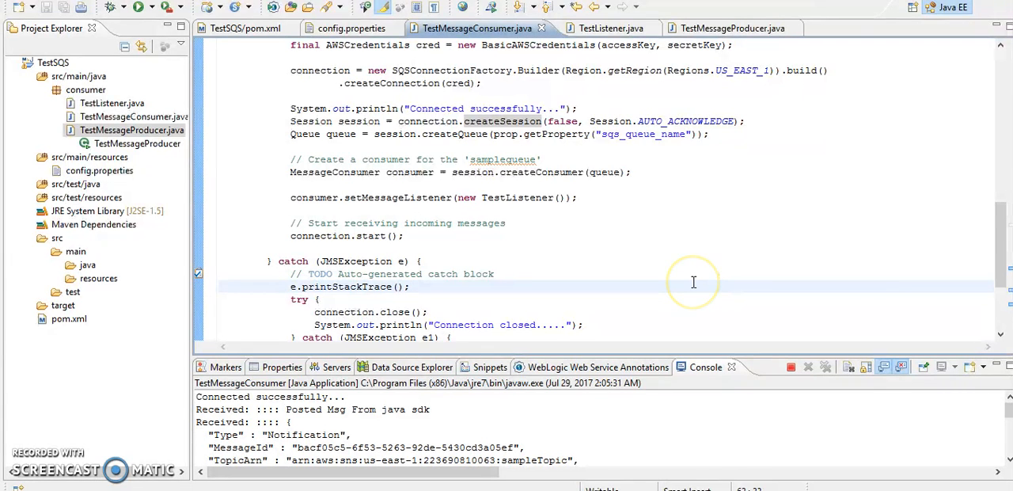